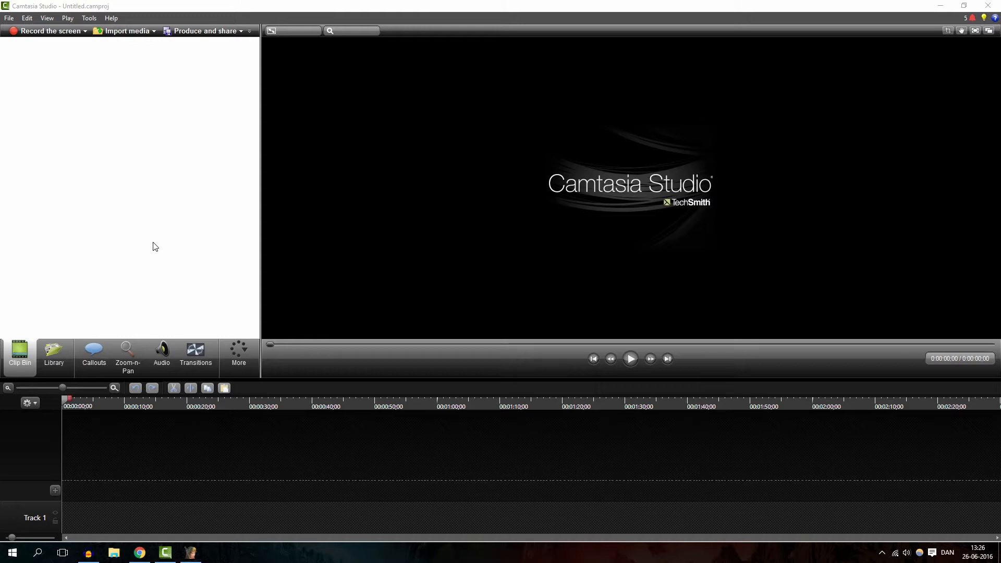
{"action": "mouse_move", "coordinate": [182, 321]}
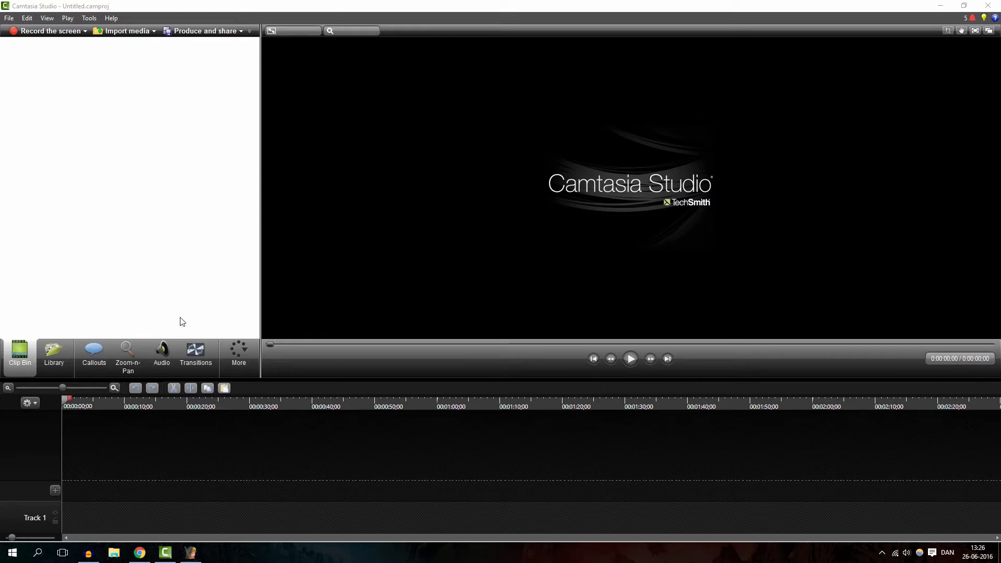
Switch from the empty Camtasia Studio project to WoW Model Viewer
{"action": "left_click", "coordinate": [138, 552]}
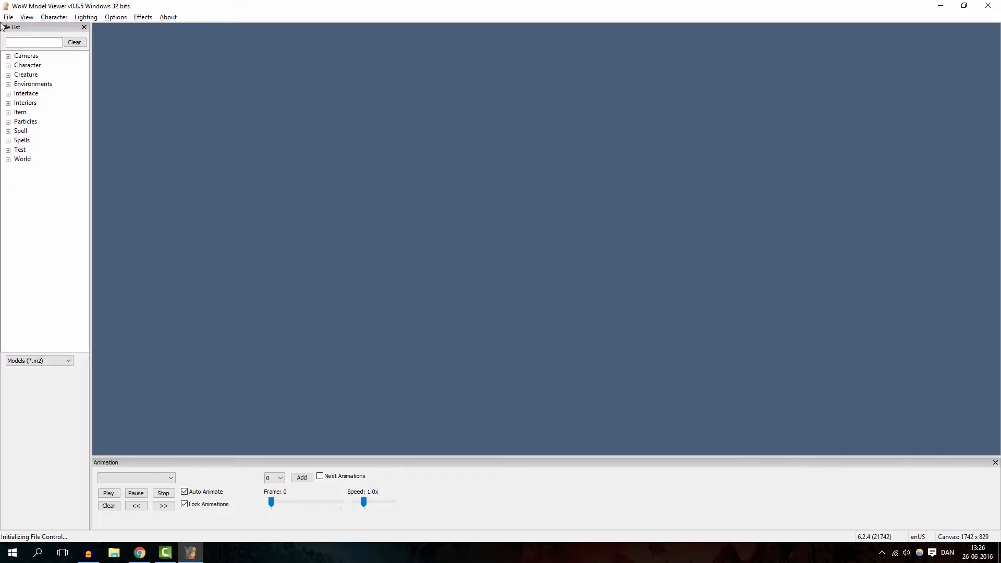
Import the Kingslayer Orcus NPC from its Wowhead link through the NPC Models window
{"action": "left_click", "coordinate": [26, 17]}
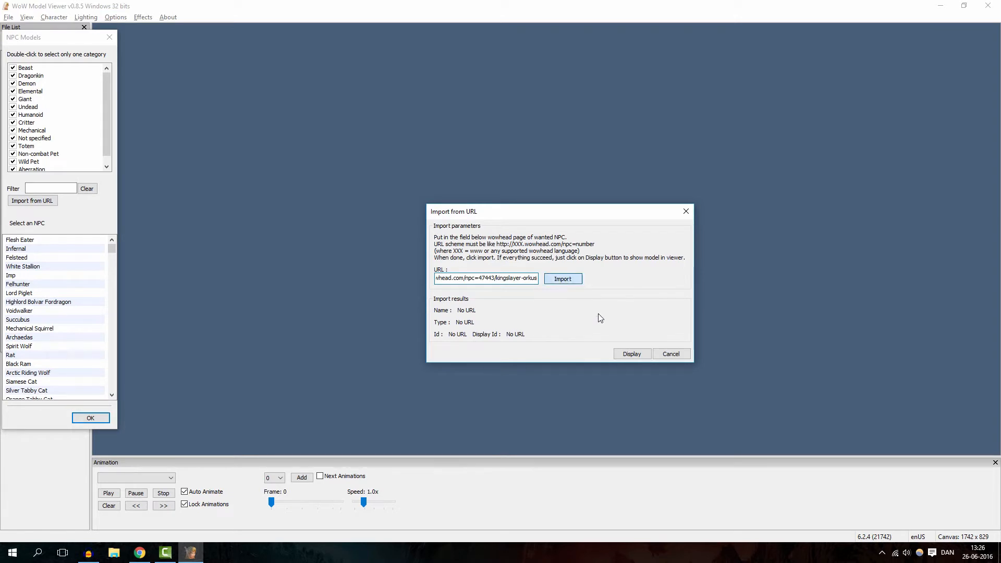
{"action": "left_click", "coordinate": [631, 354]}
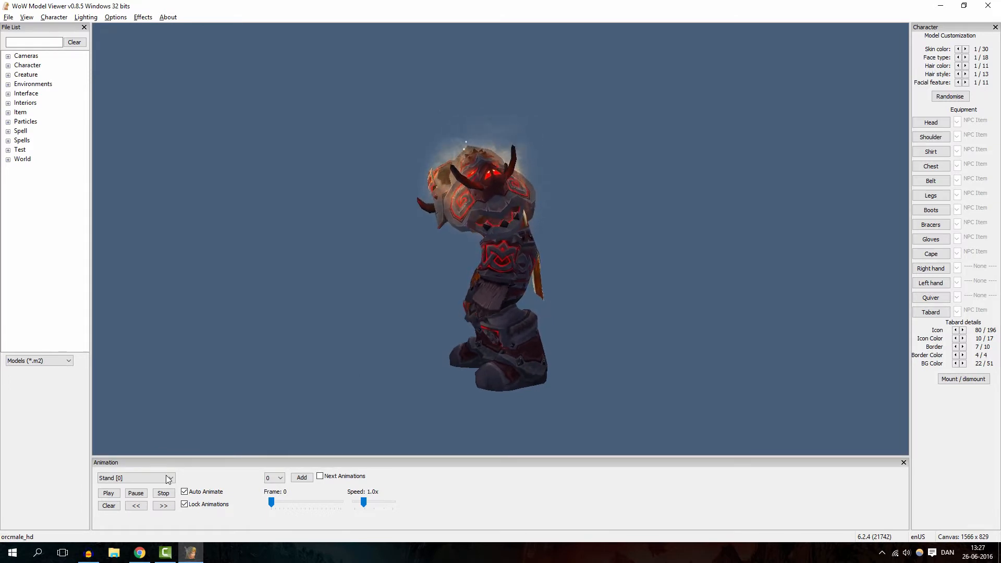
Preview the orc's Walk [1] animation, then return it to Stand [0]
{"action": "left_click", "coordinate": [168, 477]}
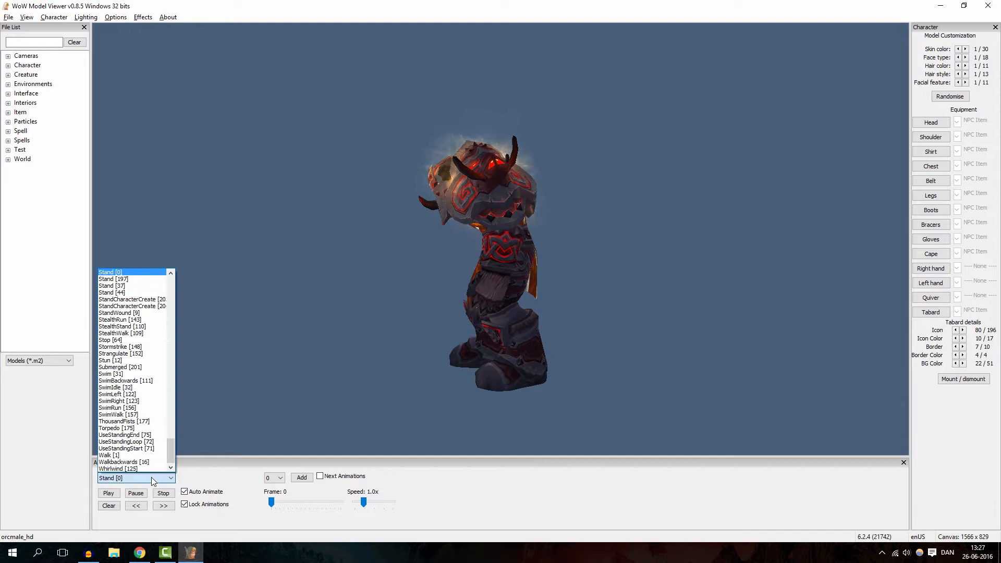
{"action": "left_click", "coordinate": [107, 454]}
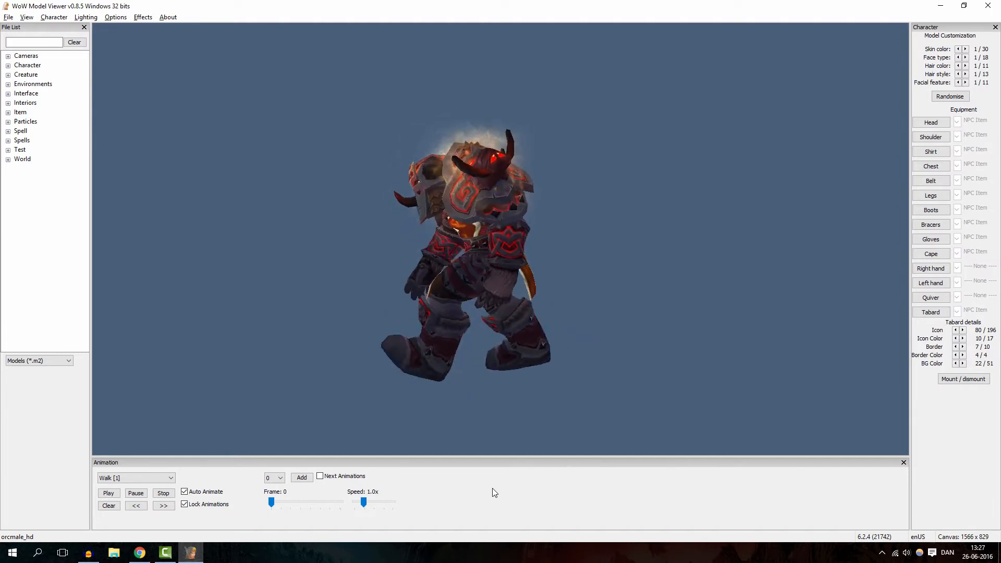
{"action": "left_click", "coordinate": [135, 478]}
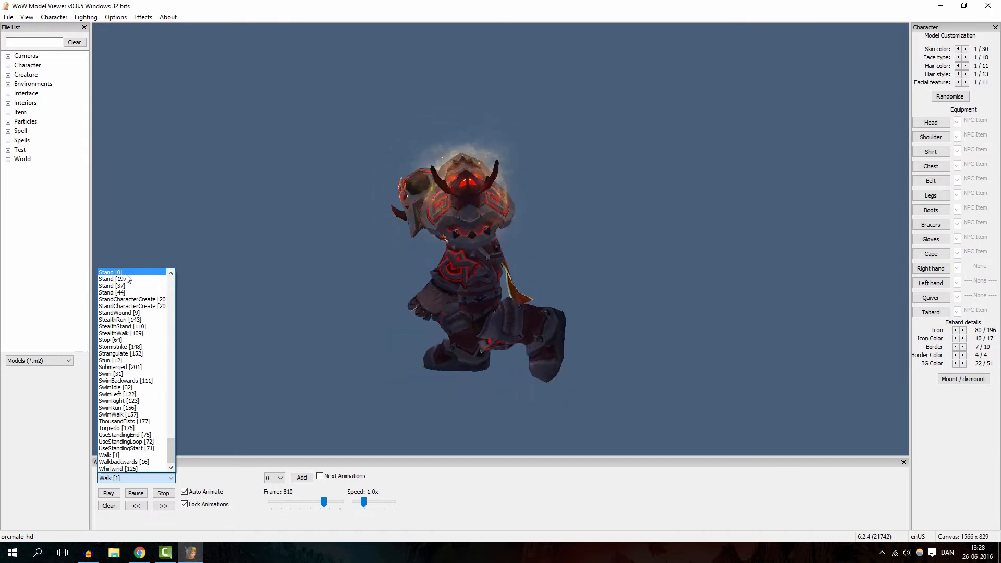
{"action": "left_click", "coordinate": [110, 271]}
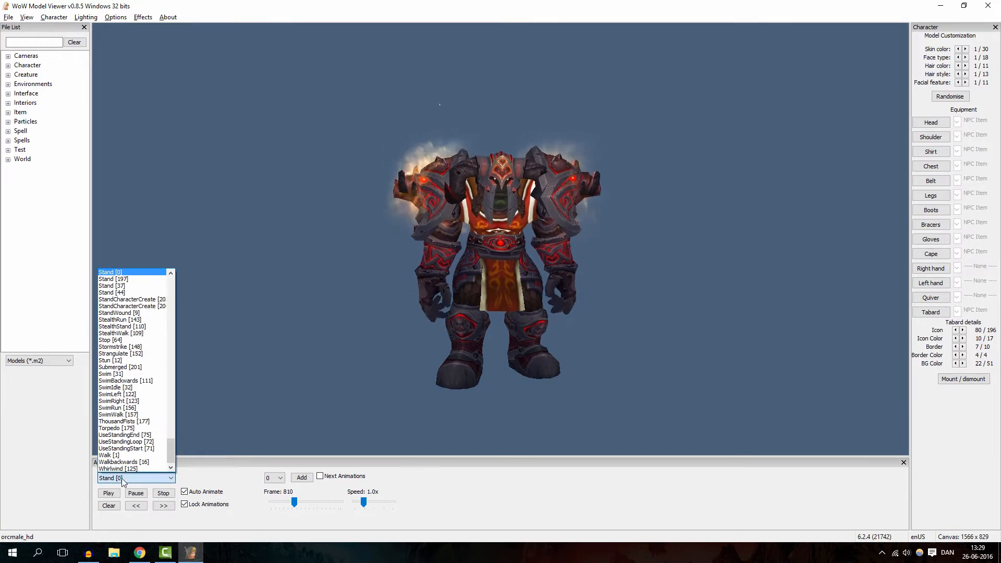
Play the EmoteRoar [101] animation, then return to Camtasia Studio
{"action": "left_click", "coordinate": [134, 272]}
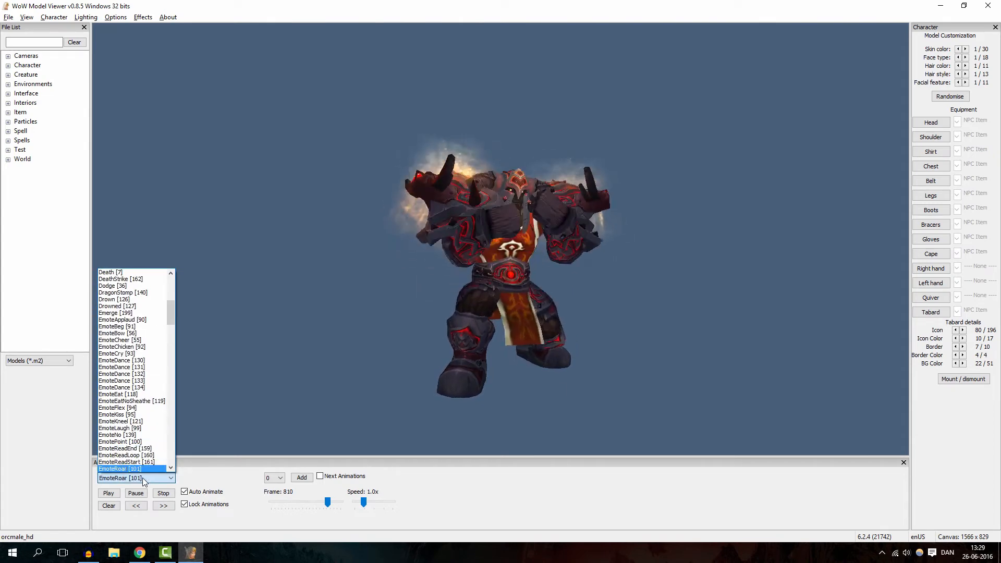
{"action": "left_click", "coordinate": [119, 478]}
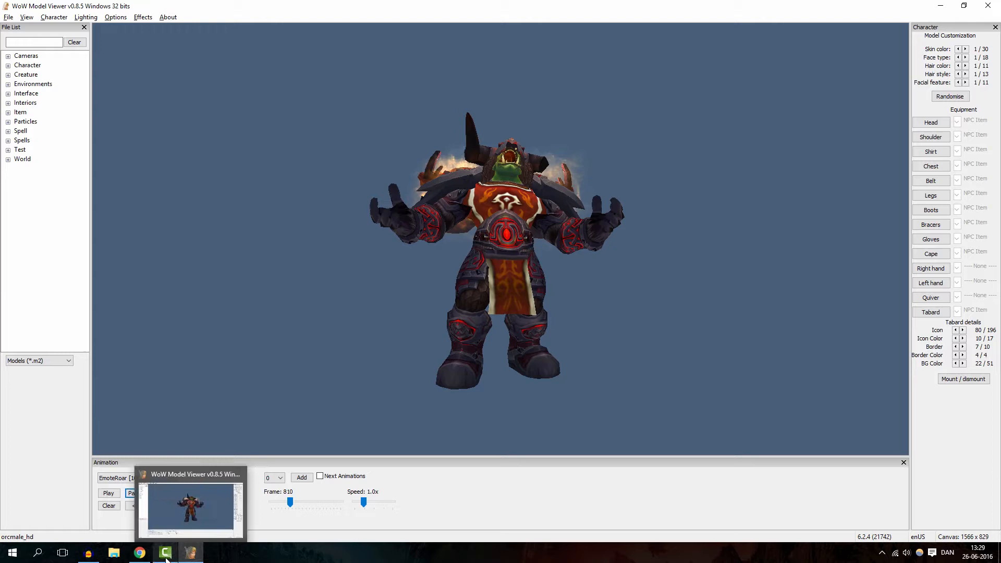
{"action": "left_click", "coordinate": [165, 552]}
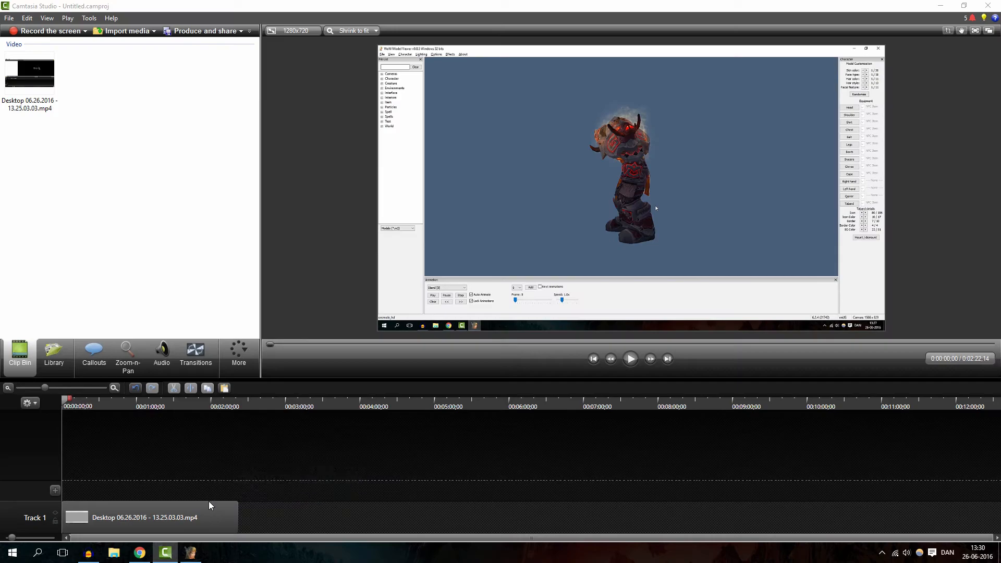
Select the Track 1 clip, fit the timeline, and crop the preview square around the orc
{"action": "left_click", "coordinate": [89, 406]}
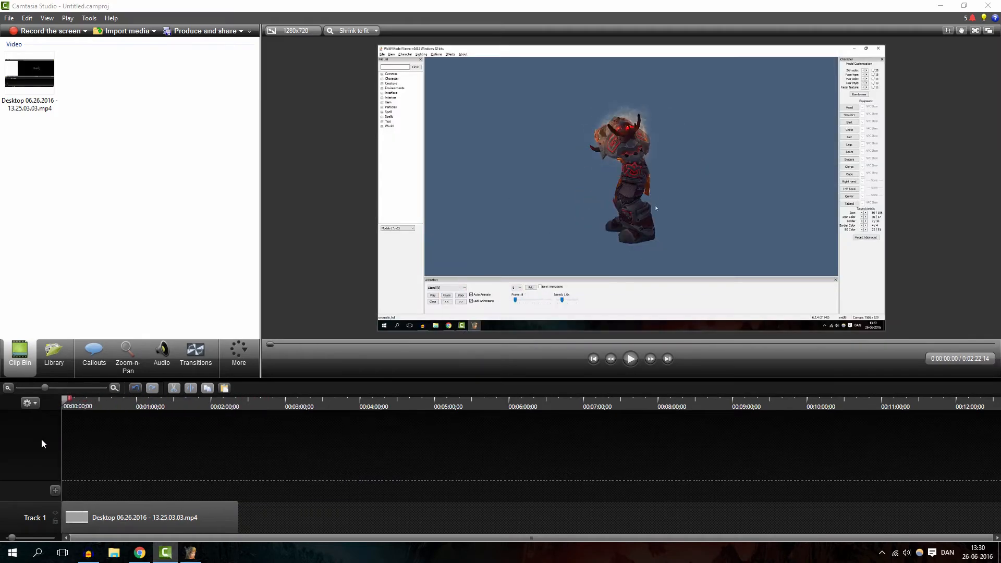
{"action": "left_click", "coordinate": [113, 387]}
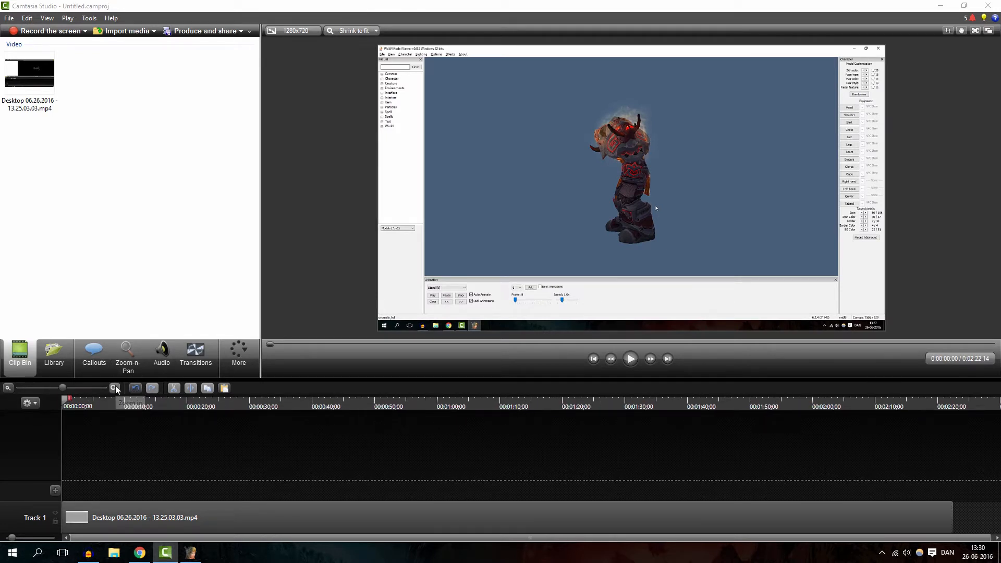
{"action": "mouse_move", "coordinate": [947, 30]}
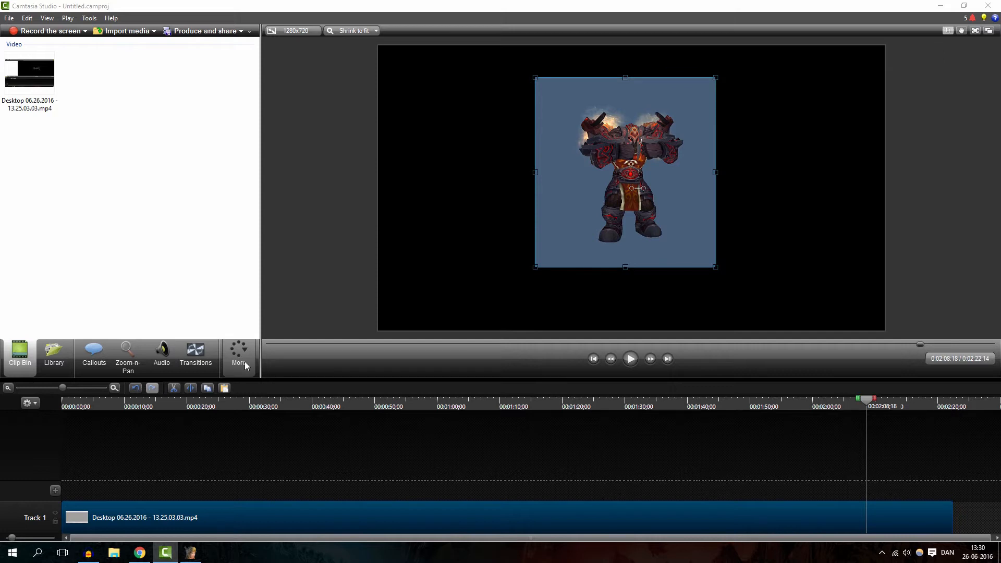
{"action": "left_click", "coordinate": [239, 355]}
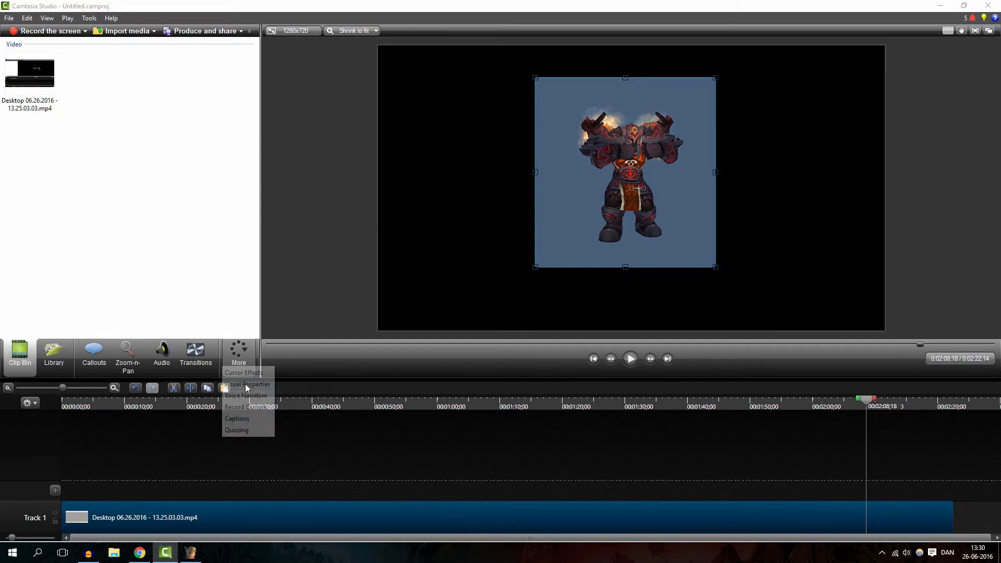
Enable Remove a color in Visual Properties and key out the blue background
{"action": "left_click", "coordinate": [246, 384]}
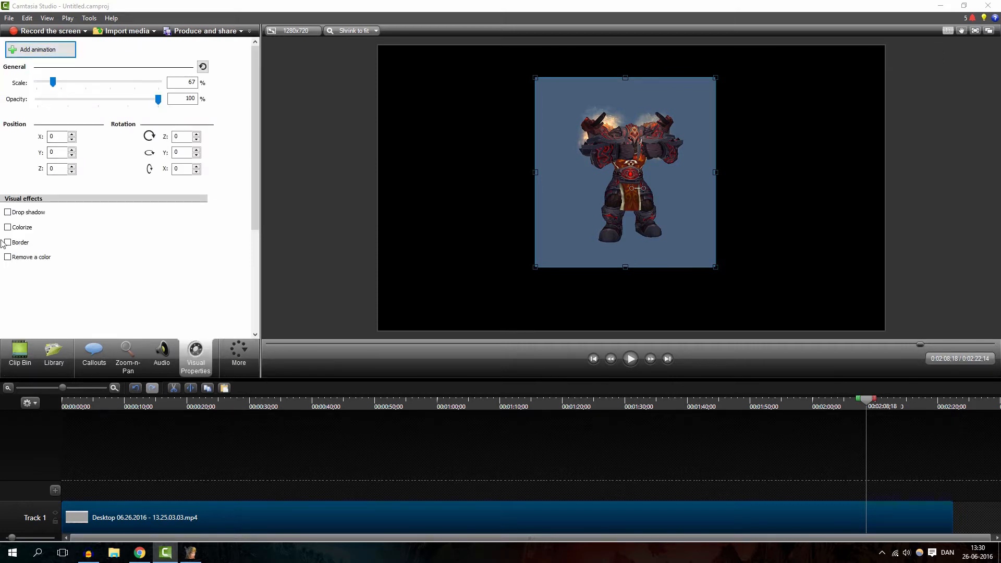
{"action": "left_click", "coordinate": [7, 256]}
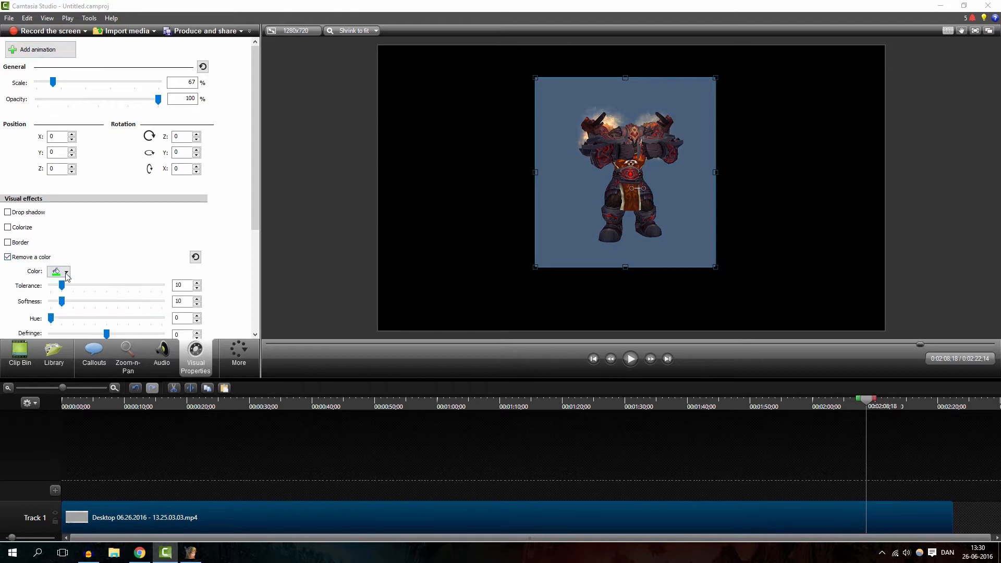
{"action": "left_click", "coordinate": [65, 271]}
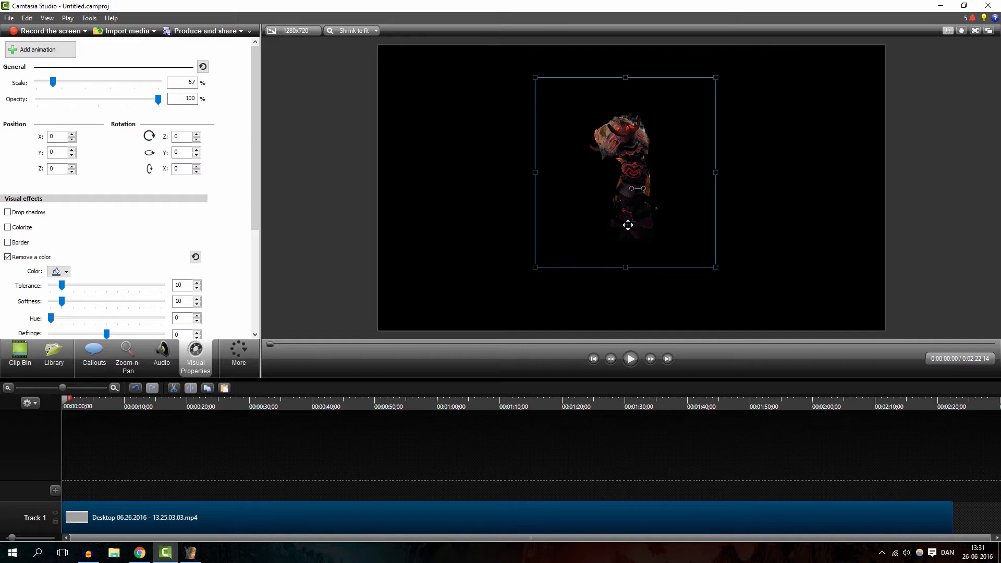
{"action": "mouse_move", "coordinate": [744, 193]}
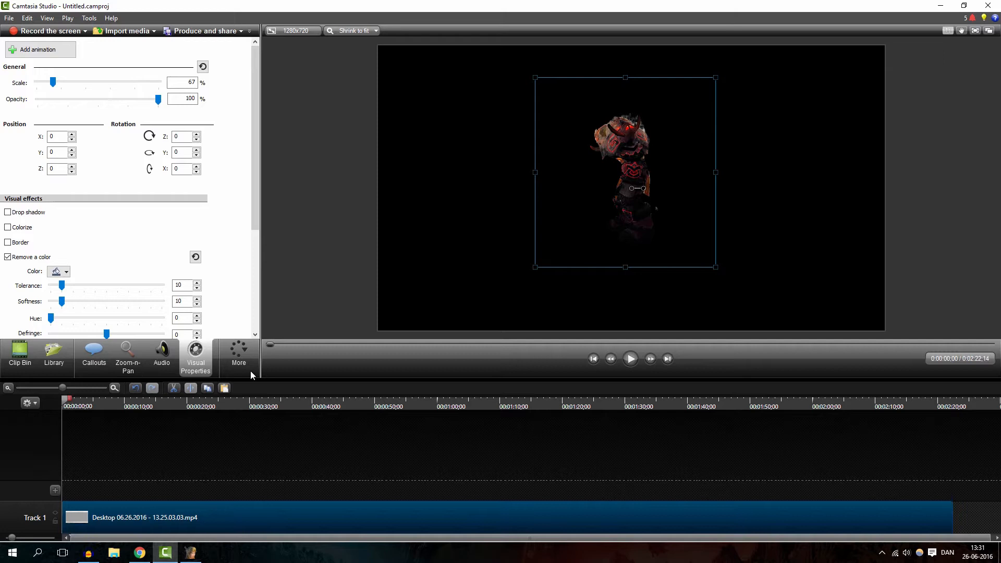
Preview the keyed clip and cut the unwanted range near 54 seconds, leaving 1:34
{"action": "left_click", "coordinate": [630, 358]}
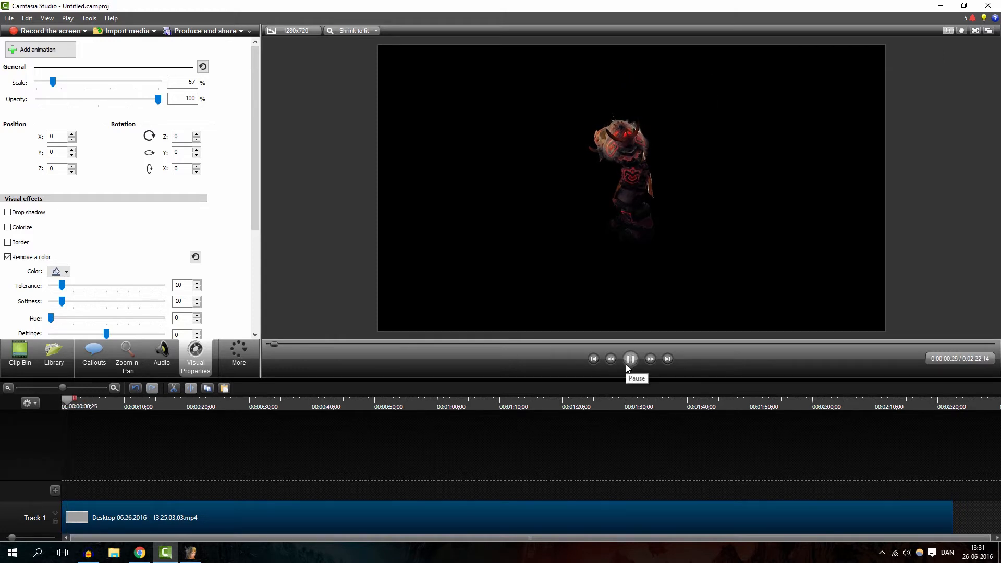
{"action": "left_click", "coordinate": [629, 358]}
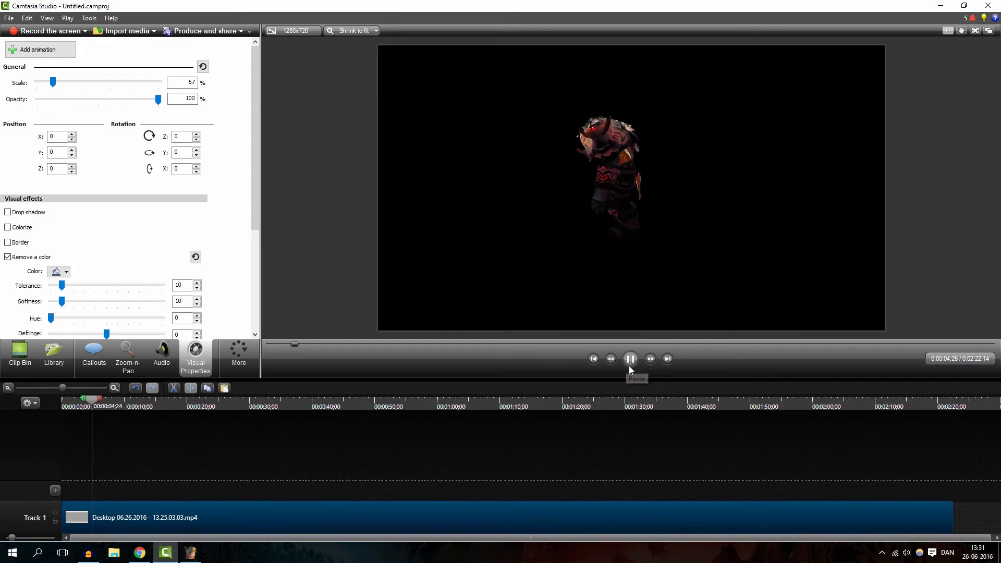
{"action": "left_click", "coordinate": [629, 358]}
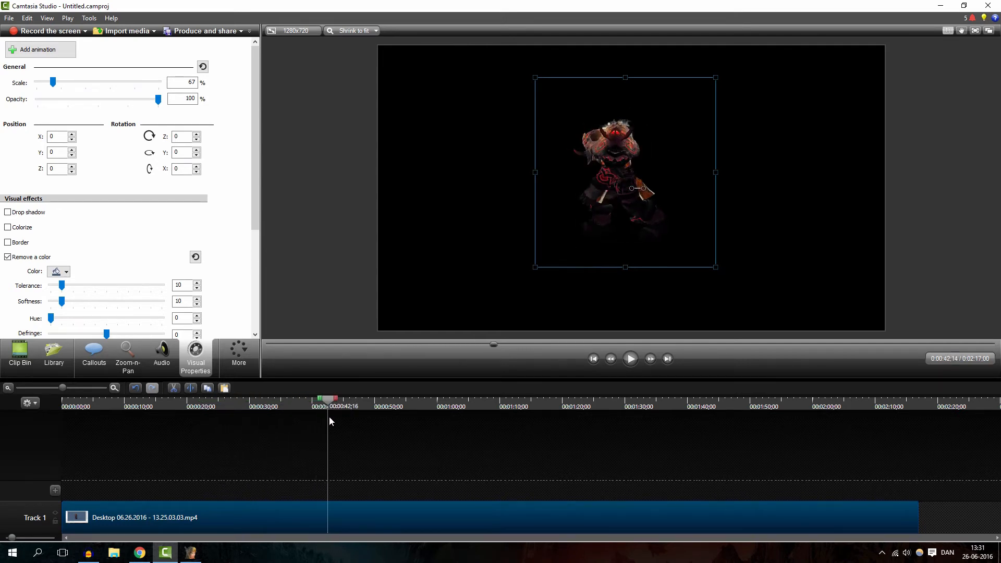
{"action": "left_click", "coordinate": [404, 398]}
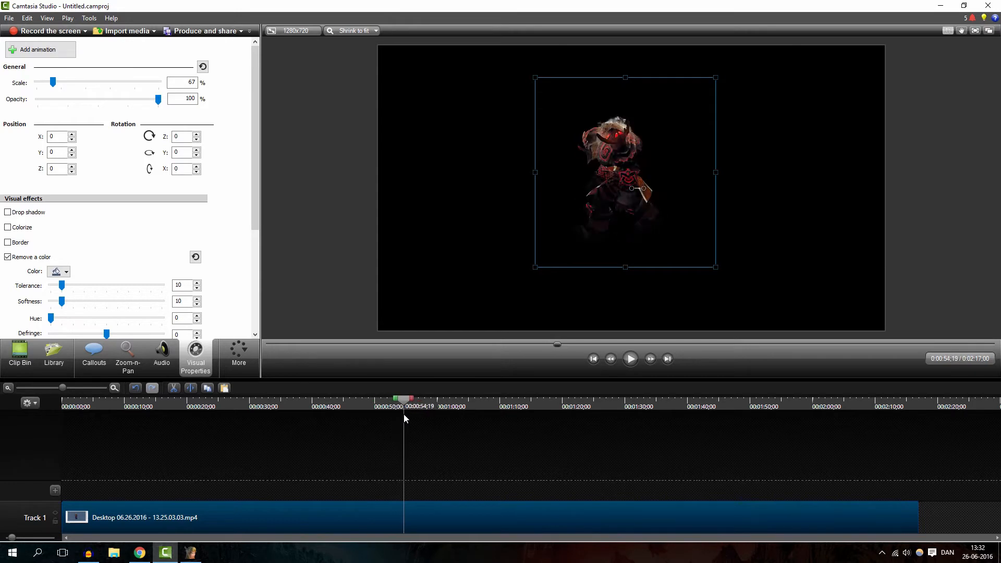
{"action": "left_click", "coordinate": [325, 399]}
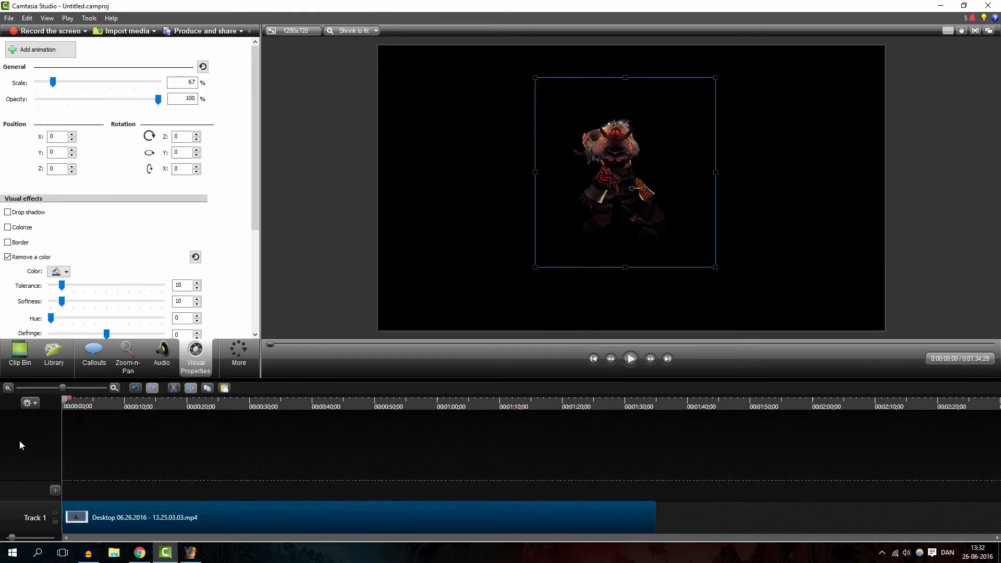
Preview the clip, trim its opening, and move it to 0:00 on the timeline
{"action": "left_click", "coordinate": [629, 358]}
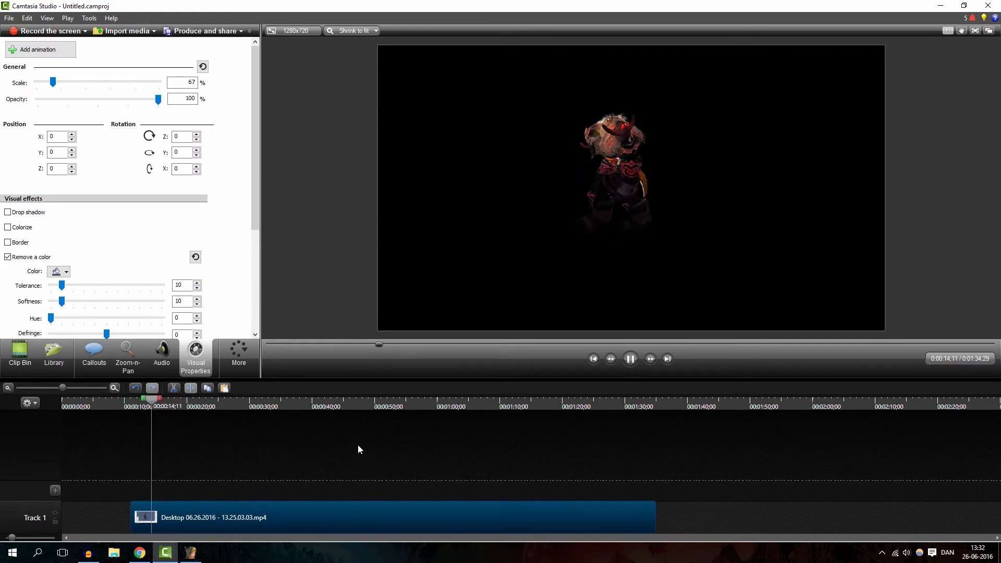
{"action": "left_click", "coordinate": [629, 358]}
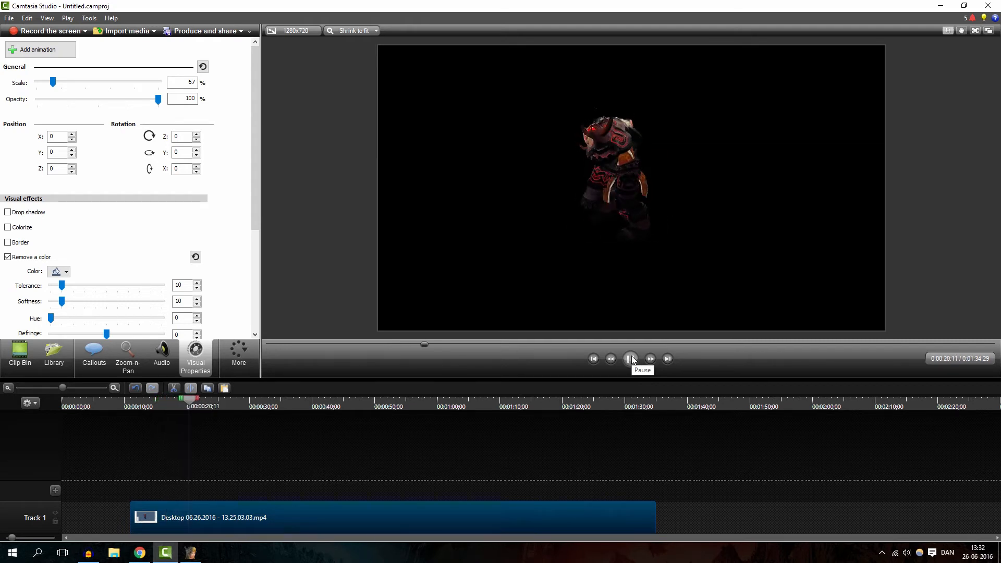
{"action": "left_click", "coordinate": [631, 358]}
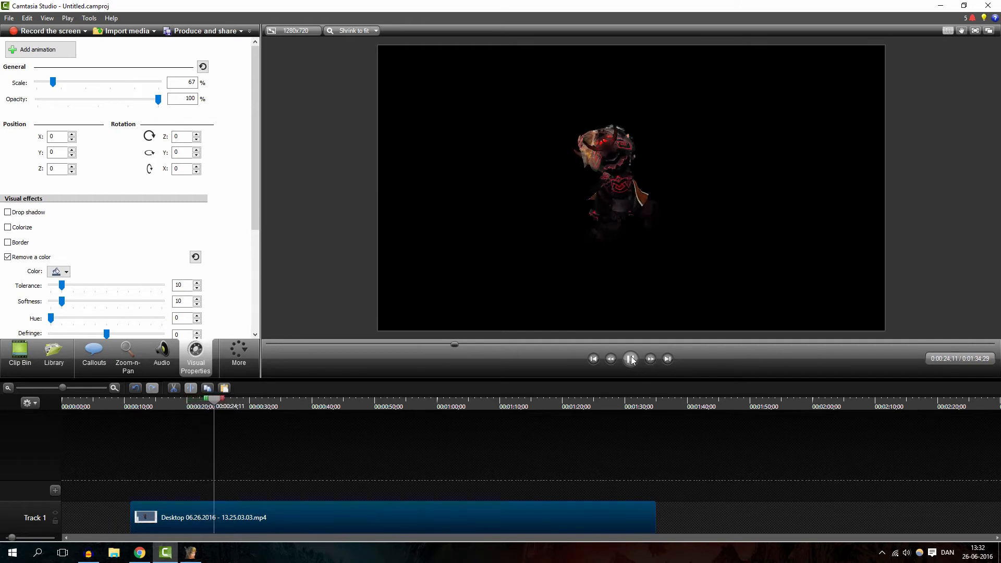
{"action": "left_click", "coordinate": [629, 358]}
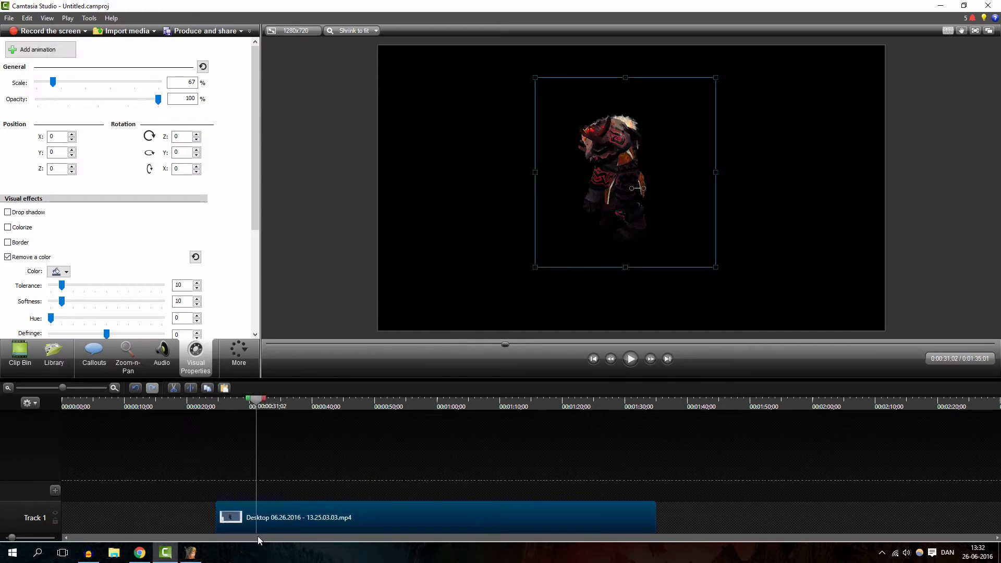
{"action": "mouse_move", "coordinate": [259, 517]}
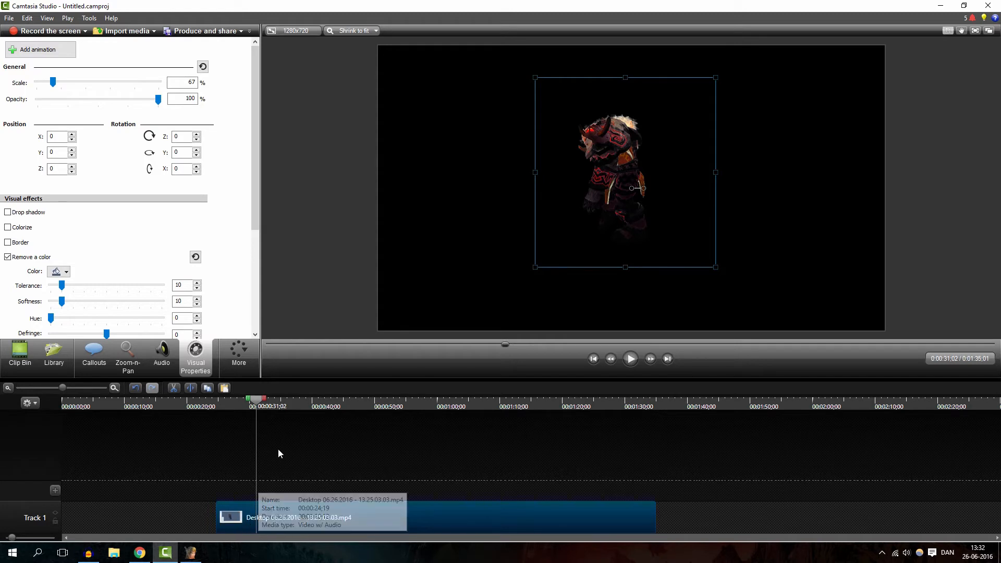
{"action": "mouse_move", "coordinate": [302, 448]}
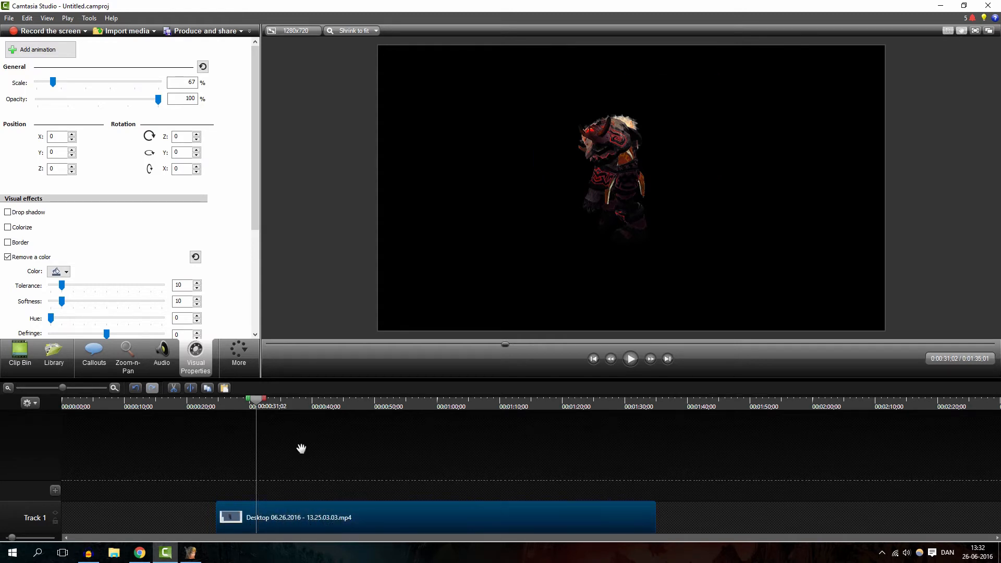
{"action": "left_click", "coordinate": [629, 358]}
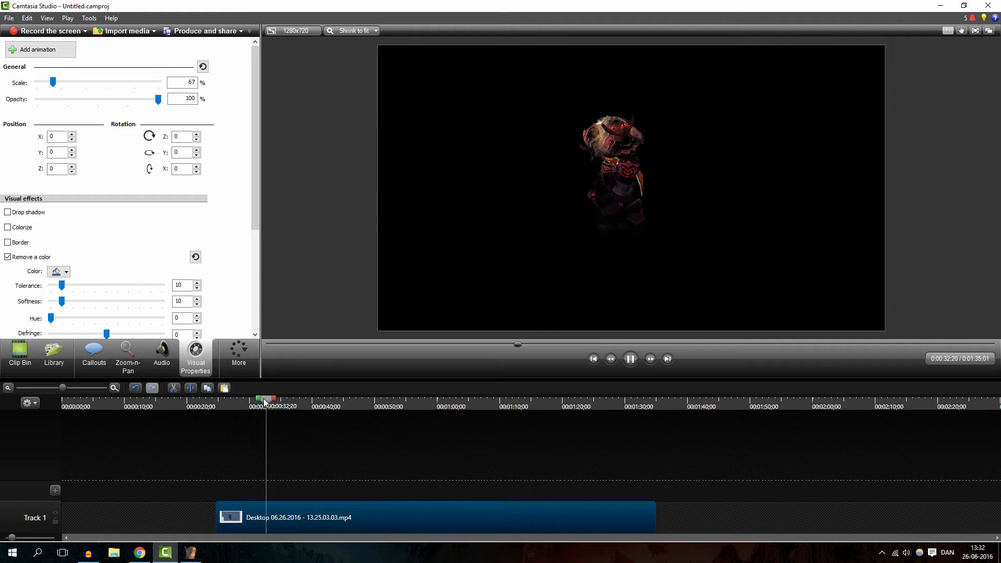
{"action": "left_click", "coordinate": [19, 356]}
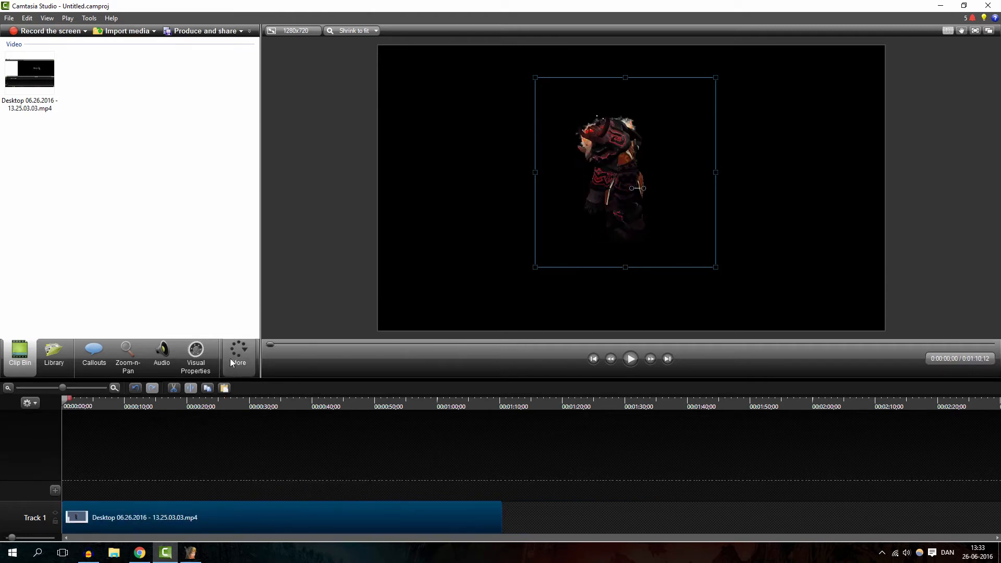
{"action": "left_click", "coordinate": [196, 357]}
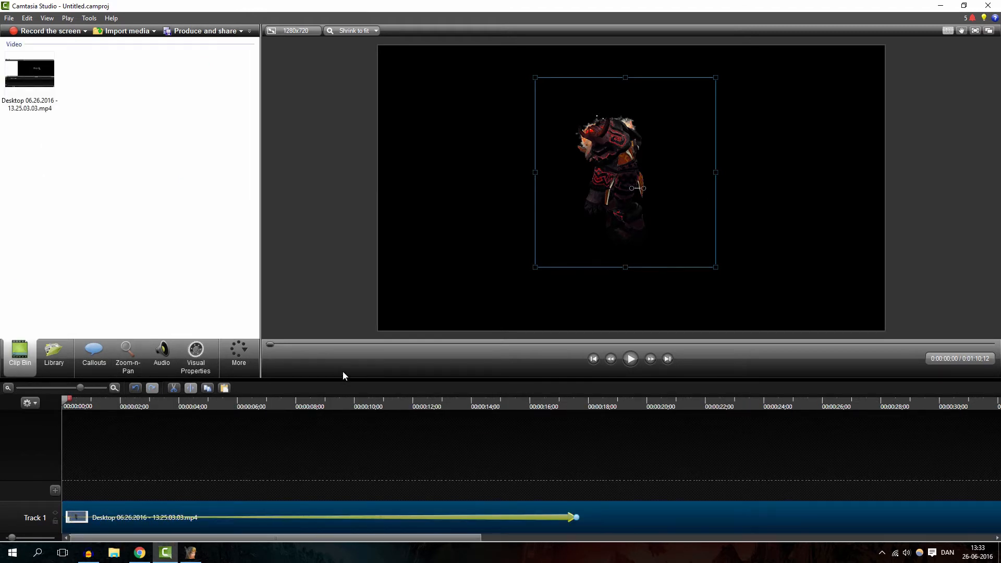
{"action": "mouse_move", "coordinate": [598, 374]}
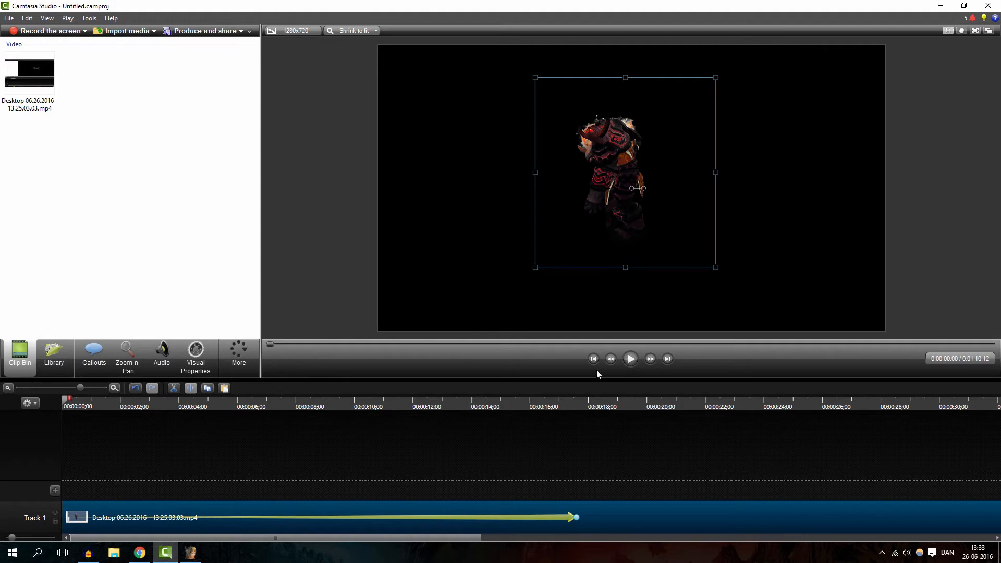
{"action": "mouse_move", "coordinate": [575, 516]}
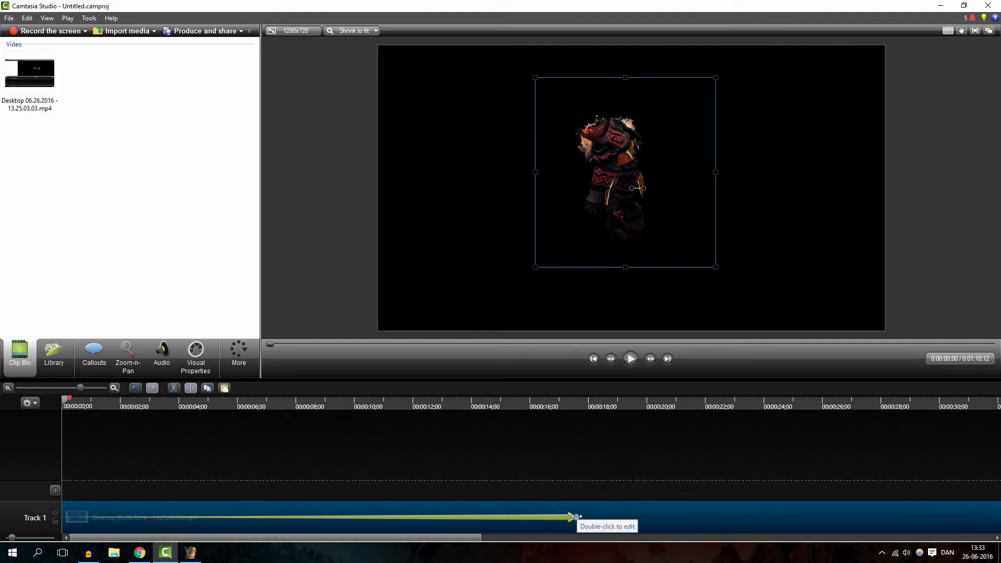
Set a roughly 16-second motion animation with the orc starting off-frame right at 0:00
{"action": "left_click_drag", "start_coordinate": [575, 517], "coordinate": [413, 518]}
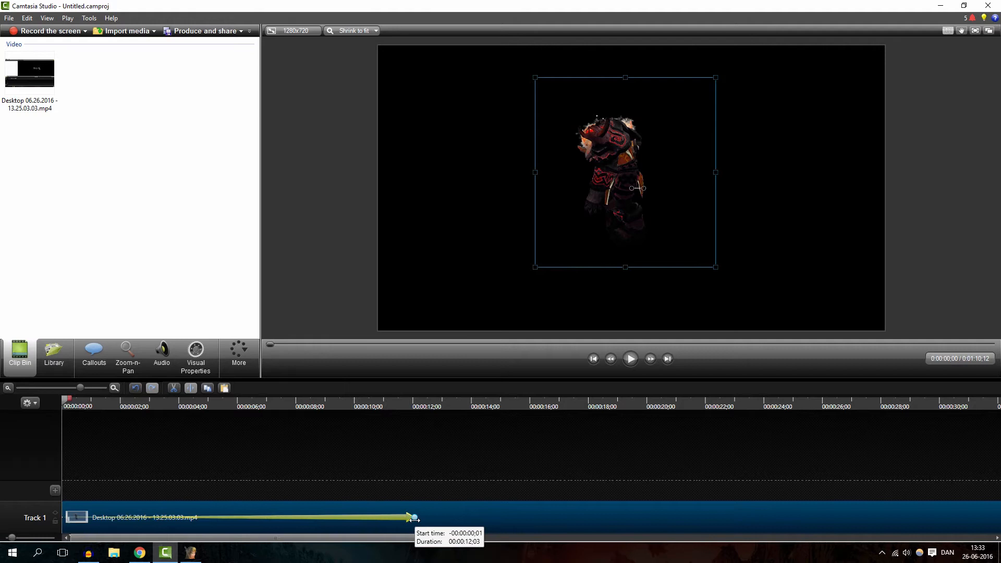
{"action": "left_click", "coordinate": [89, 405]}
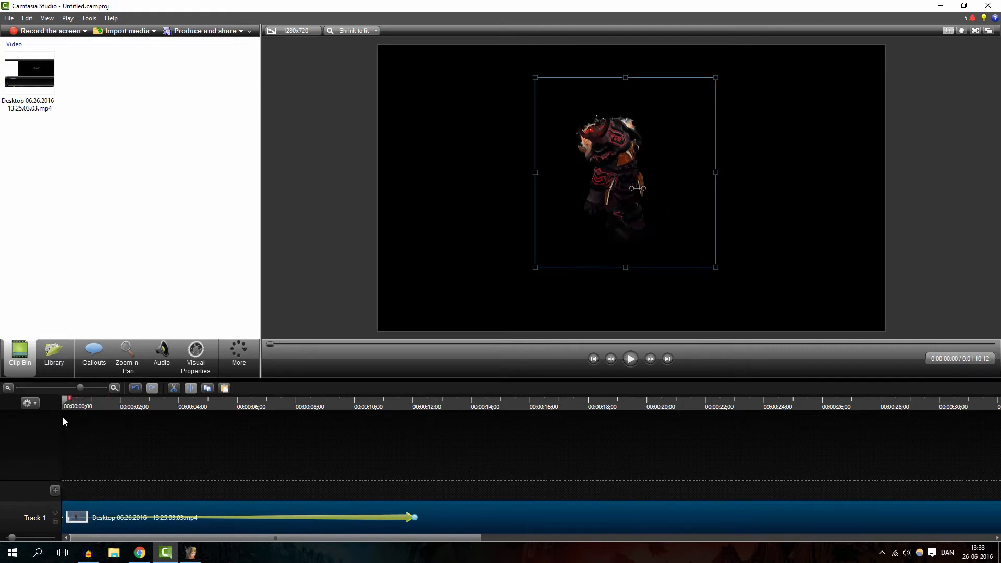
{"action": "left_click", "coordinate": [413, 399]}
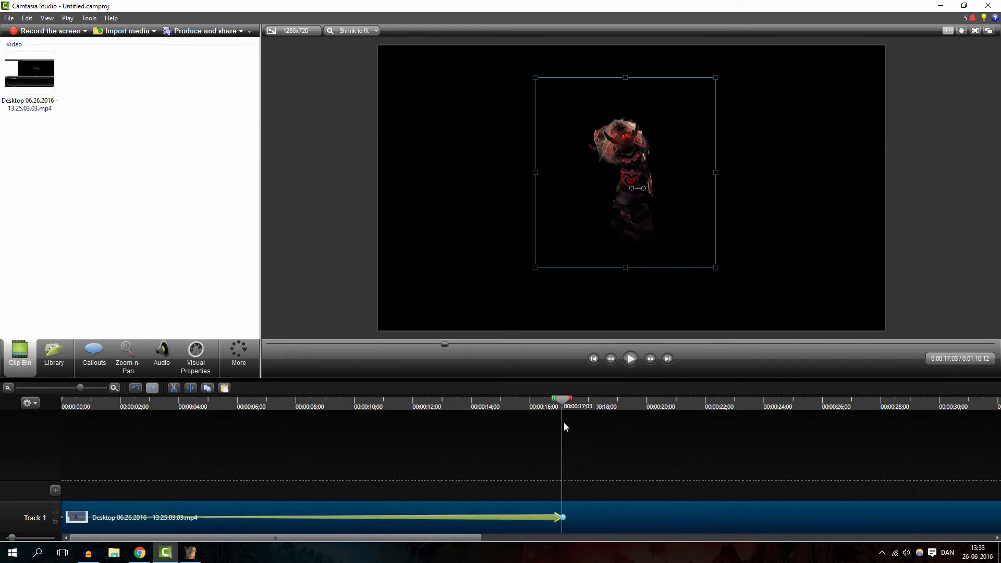
{"action": "left_click_drag", "start_coordinate": [562, 517], "coordinate": [536, 517]}
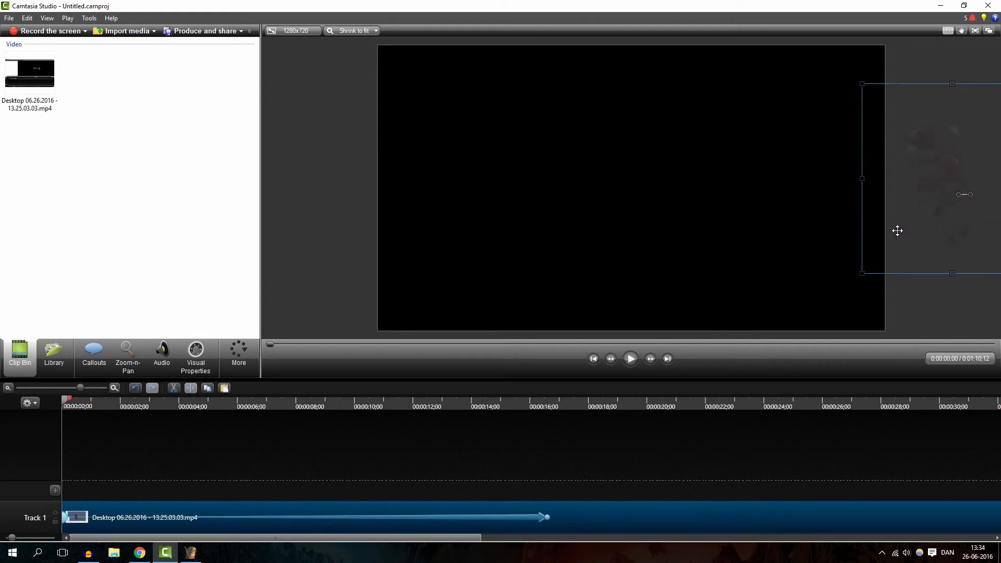
Play back the orc's walk-in animation from the start, then stop the preview
{"action": "left_click", "coordinate": [630, 358]}
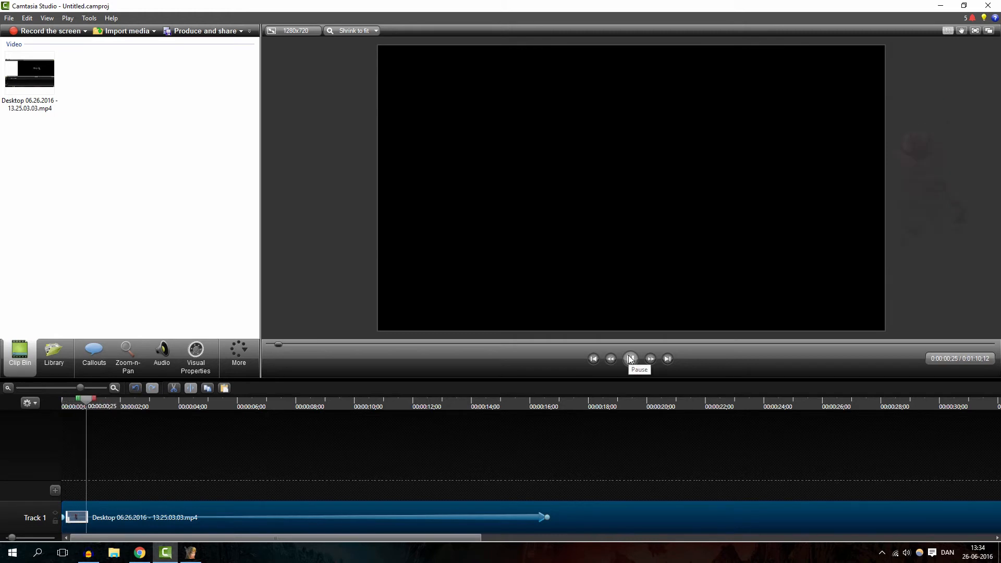
{"action": "left_click", "coordinate": [629, 358]}
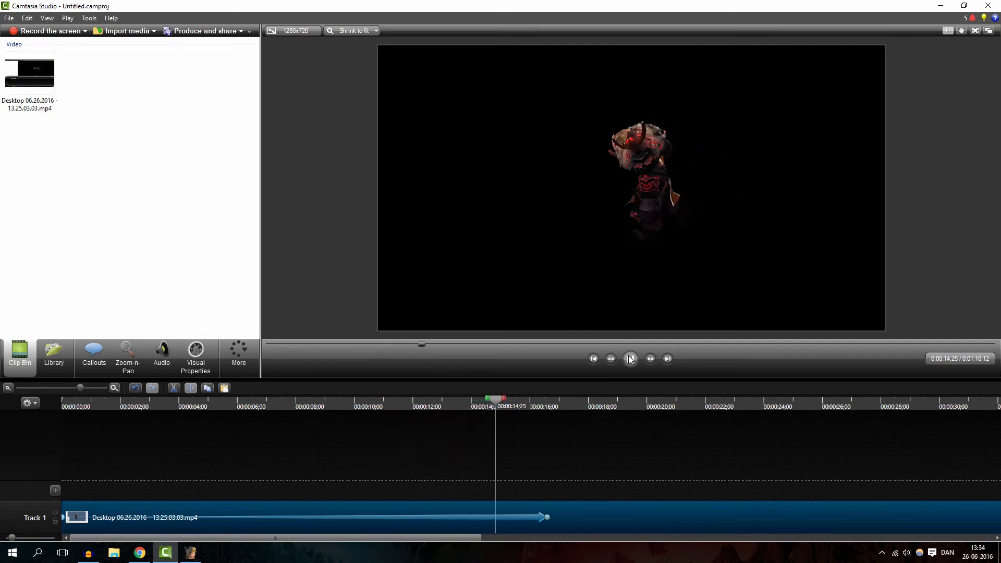
{"action": "left_click", "coordinate": [628, 358]}
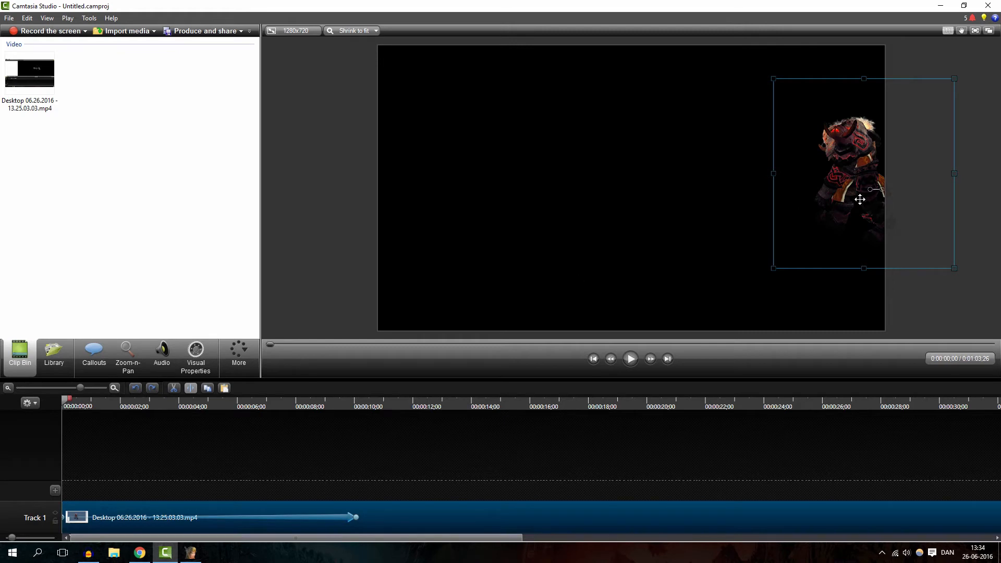
Start the orc fully off-screen right for a quicker, roughly five-second walk-in
{"action": "left_click", "coordinate": [629, 358]}
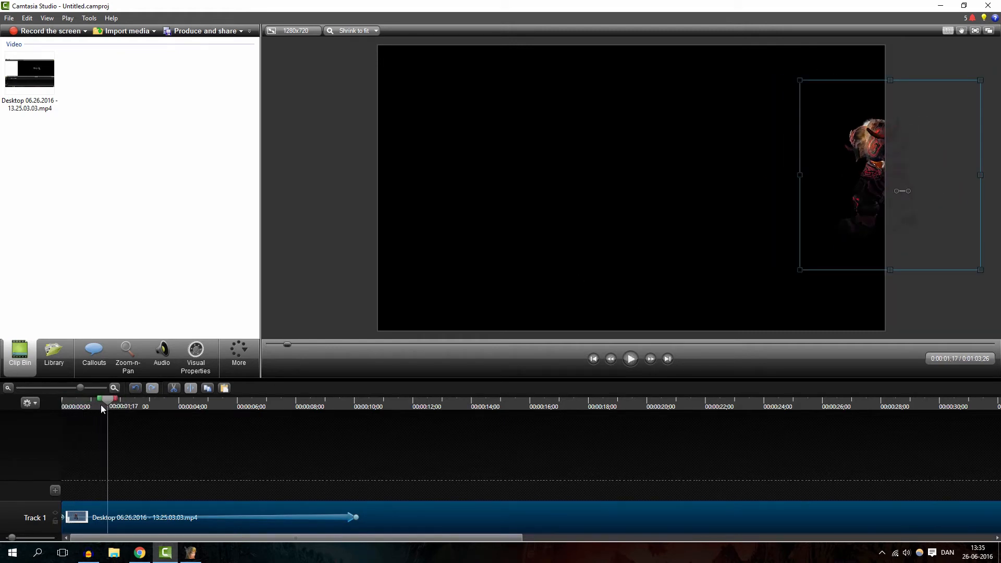
{"action": "left_click", "coordinate": [629, 358]}
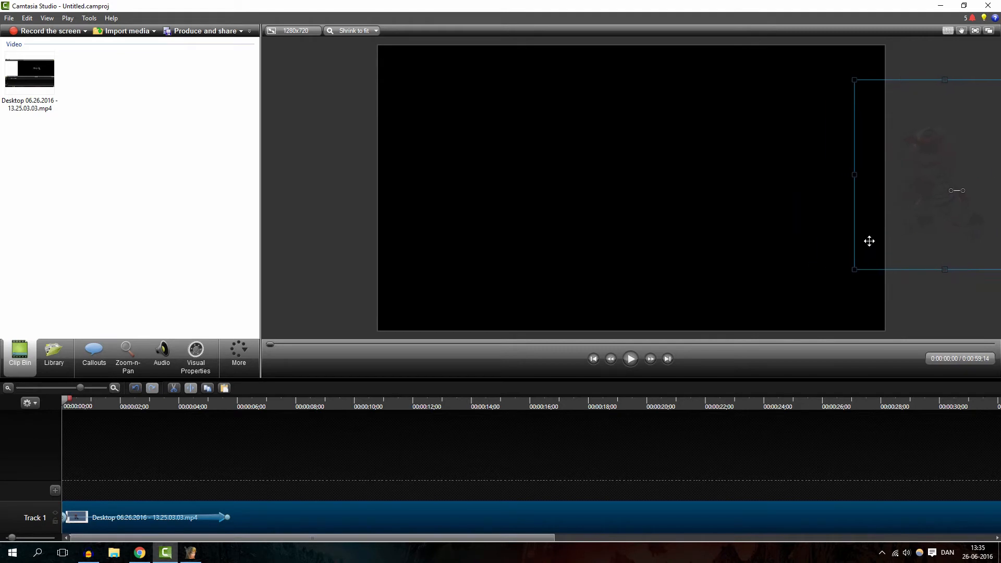
{"action": "left_click", "coordinate": [629, 358]}
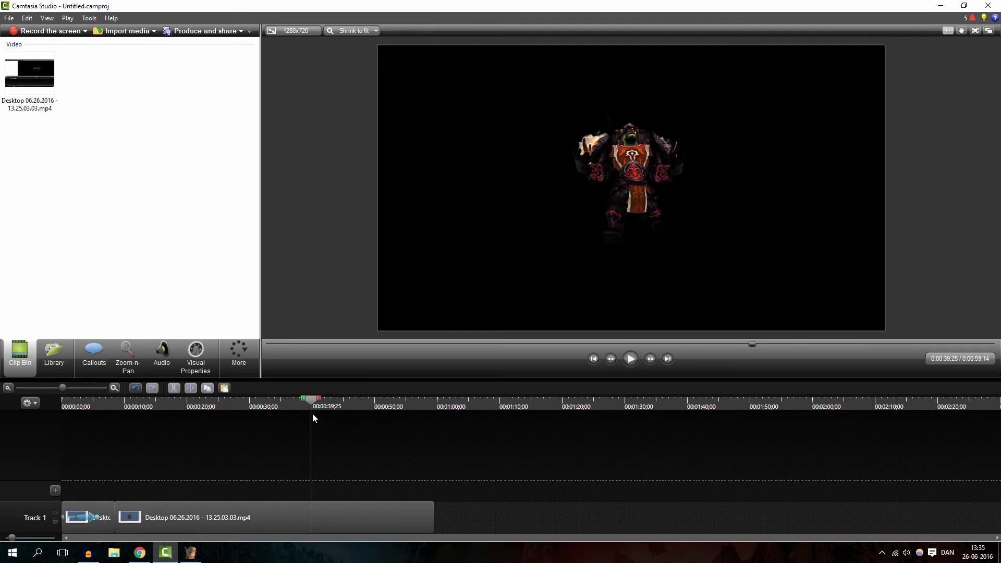
Scrub to the roar around 38 seconds and step the preview forward through it
{"action": "left_click_drag", "start_coordinate": [313, 398], "coordinate": [304, 398]}
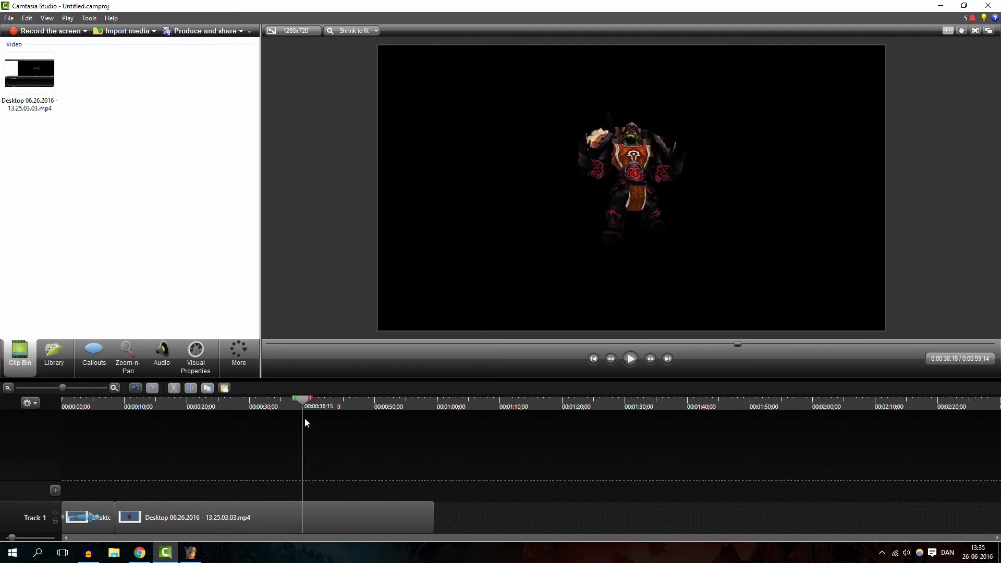
{"action": "left_click", "coordinate": [650, 358]}
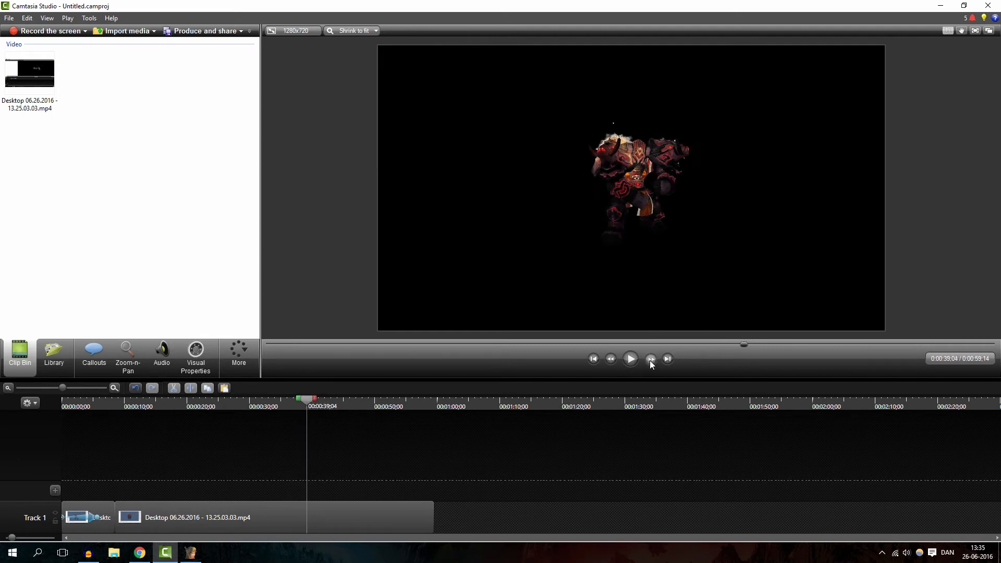
{"action": "left_click", "coordinate": [650, 358]}
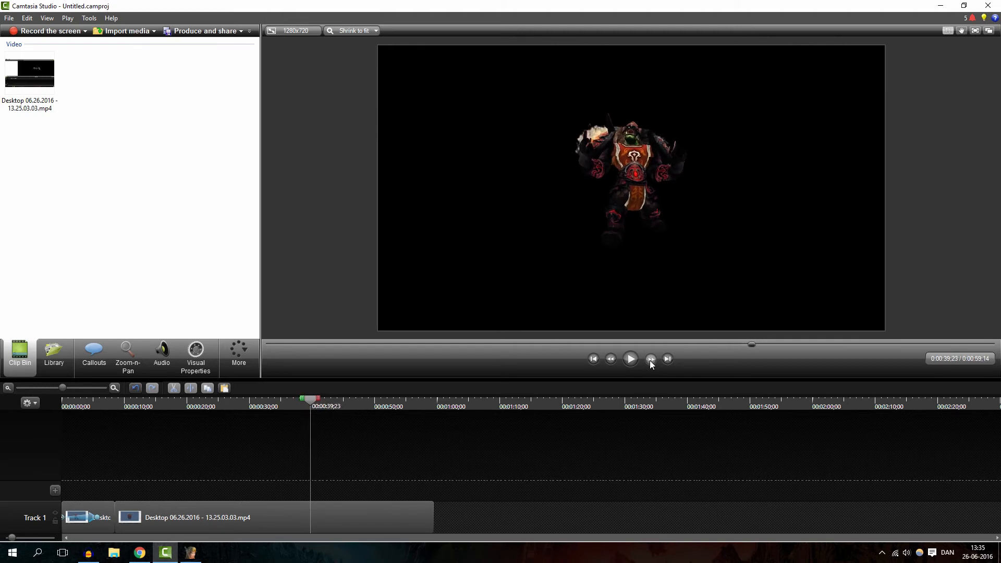
{"action": "left_click", "coordinate": [651, 359]}
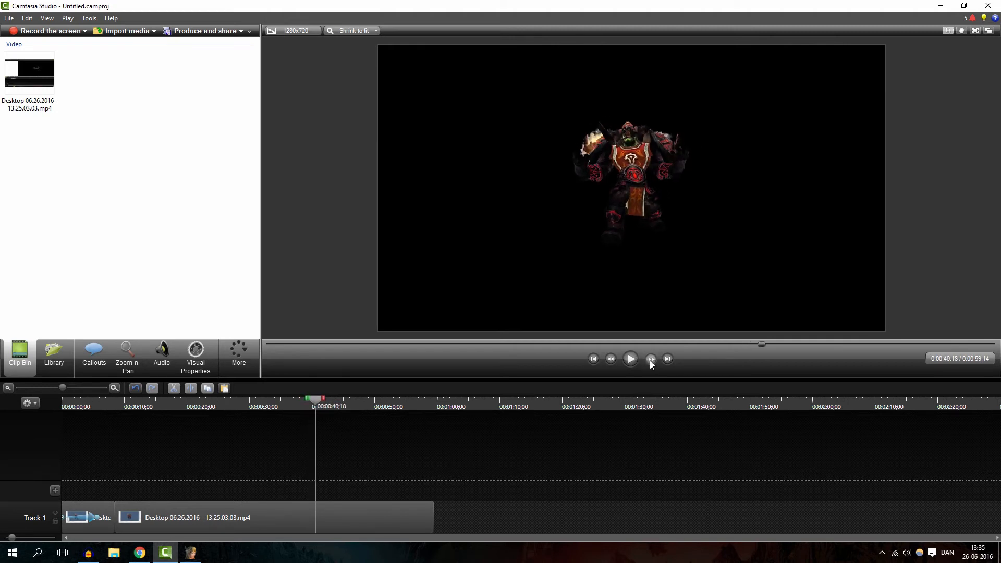
{"action": "left_click", "coordinate": [650, 358]}
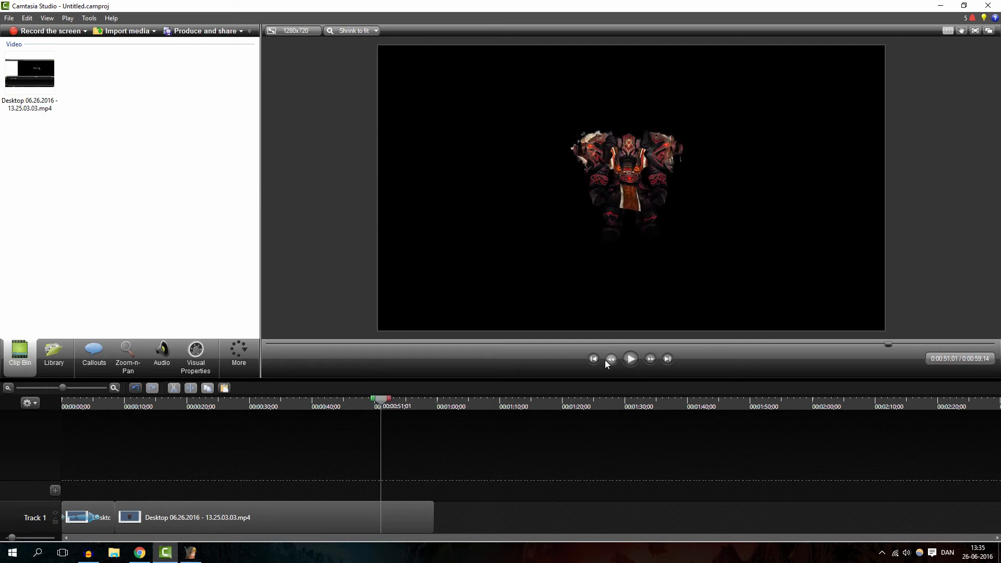
Trim the second Track 1 clip so the project runs about 17 seconds
{"action": "left_click", "coordinate": [609, 358]}
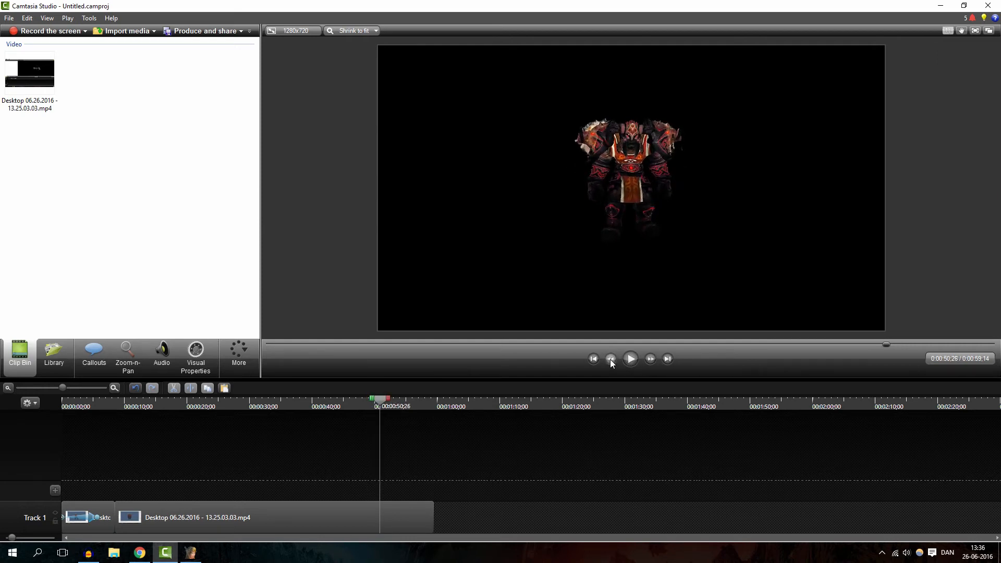
{"action": "left_click", "coordinate": [249, 517]}
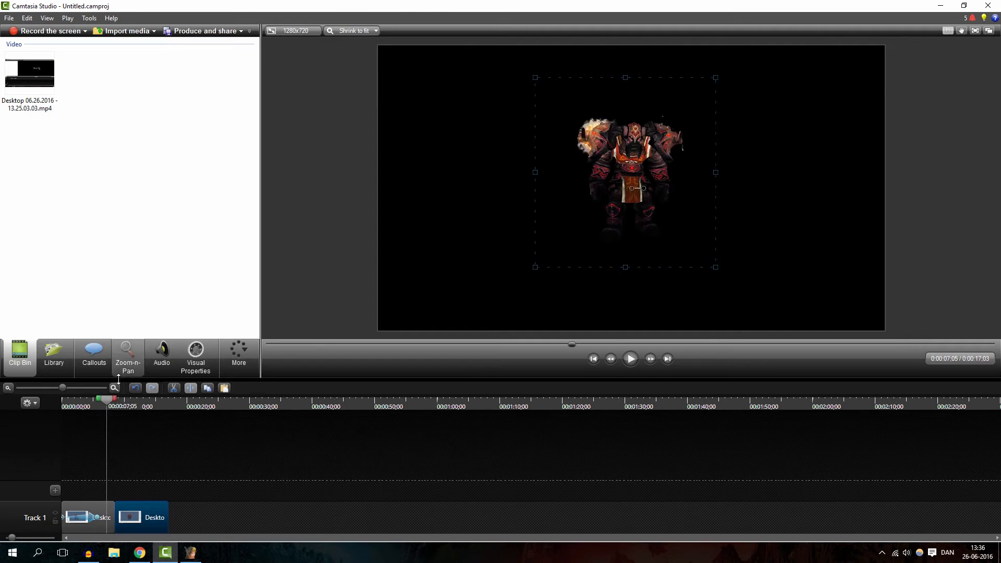
{"action": "left_click", "coordinate": [629, 358]}
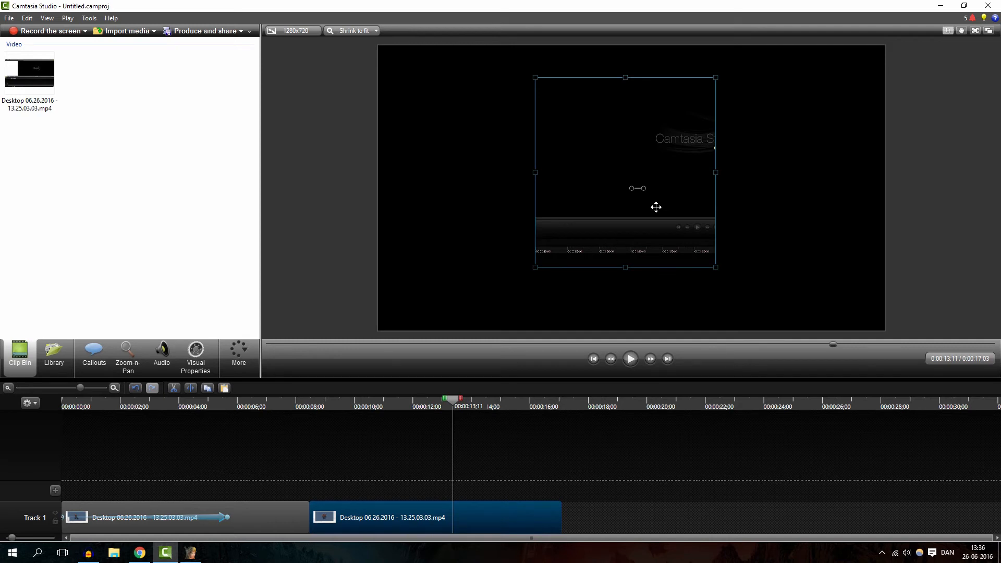
{"action": "mouse_move", "coordinate": [133, 391]}
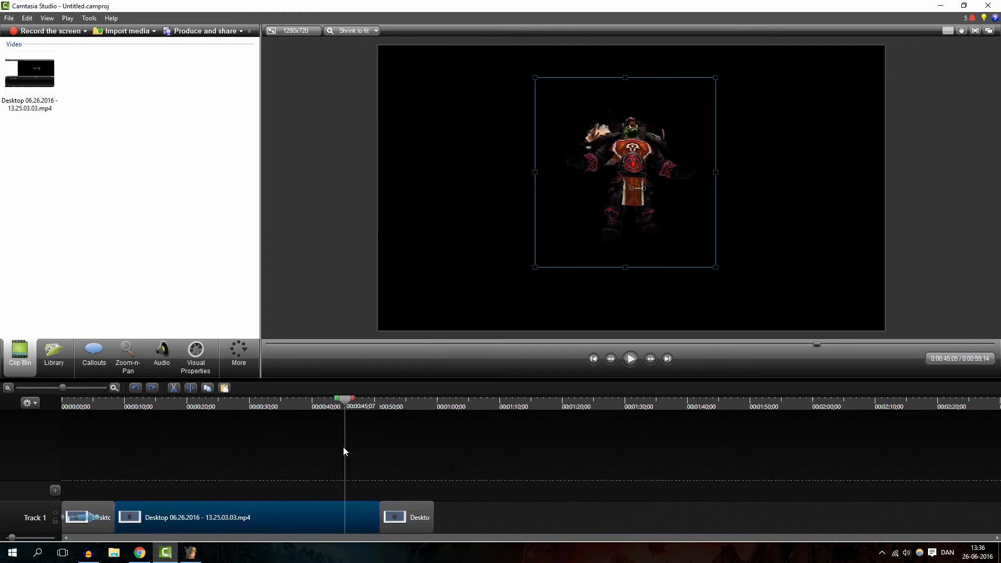
Split the recording near 44 seconds, keeping one six-second piece after the walk-in clip
{"action": "left_click", "coordinate": [610, 358]}
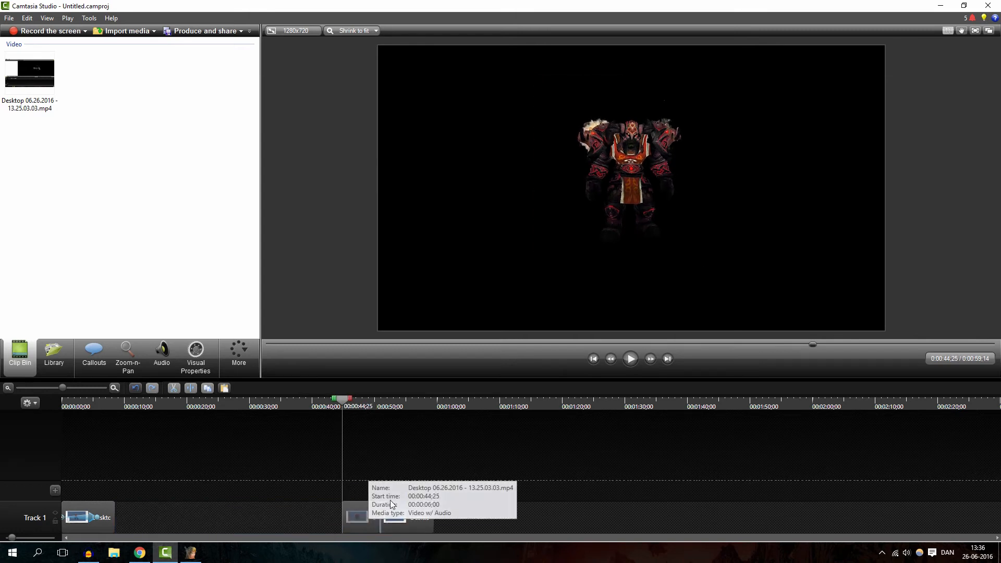
{"action": "left_click", "coordinate": [629, 358]}
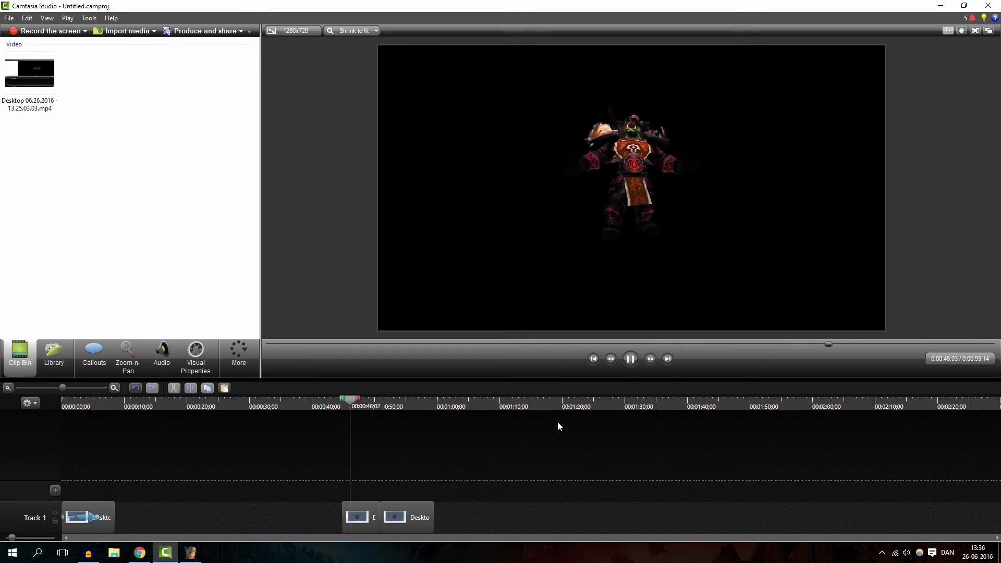
{"action": "left_click", "coordinate": [629, 358]}
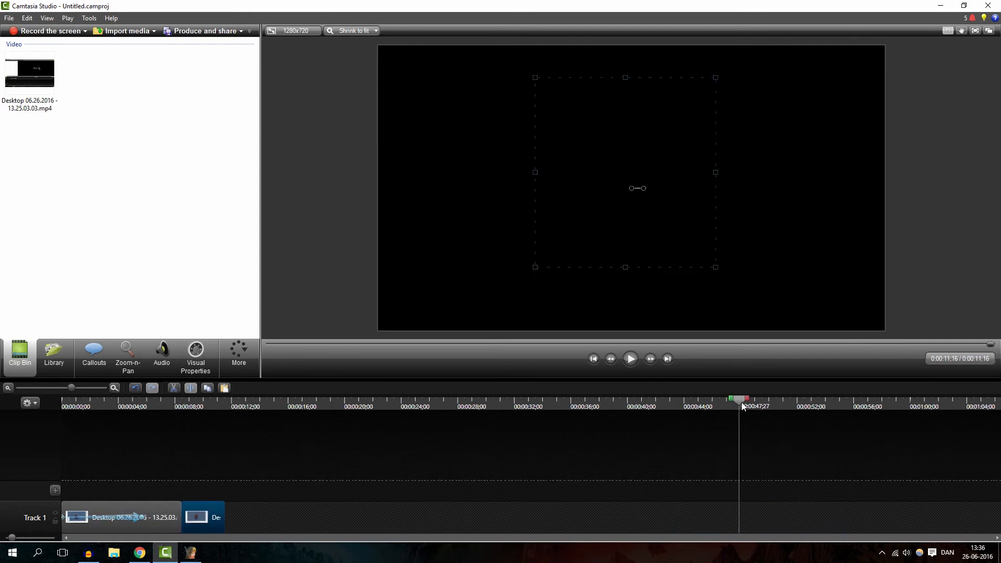
{"action": "left_click", "coordinate": [629, 358]}
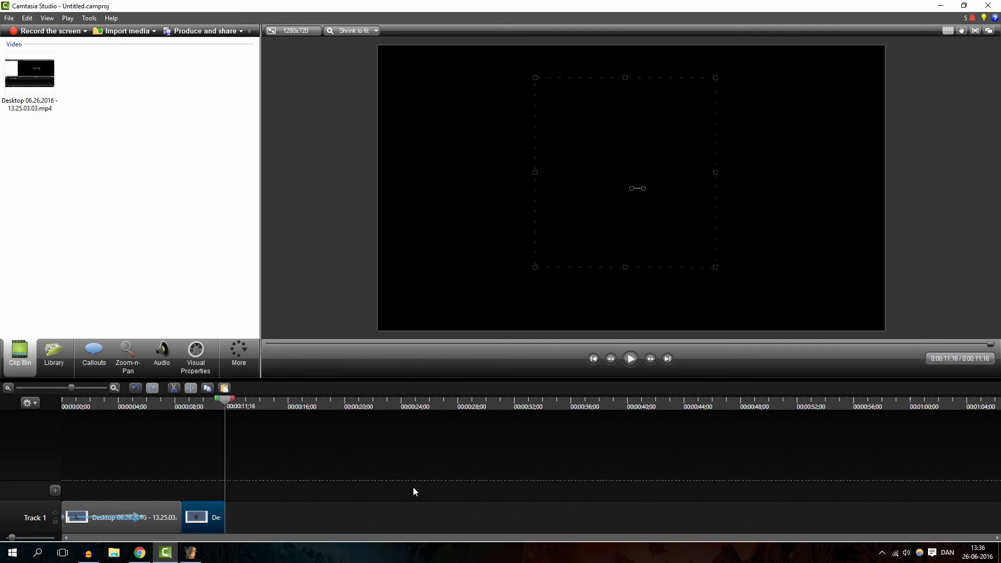
{"action": "mouse_move", "coordinate": [446, 433]}
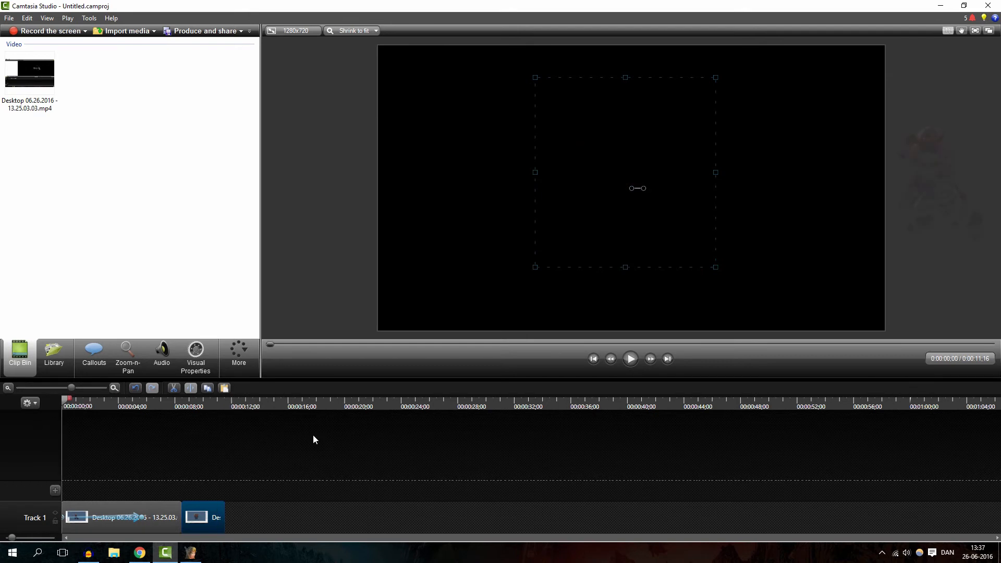
{"action": "left_click", "coordinate": [630, 358]}
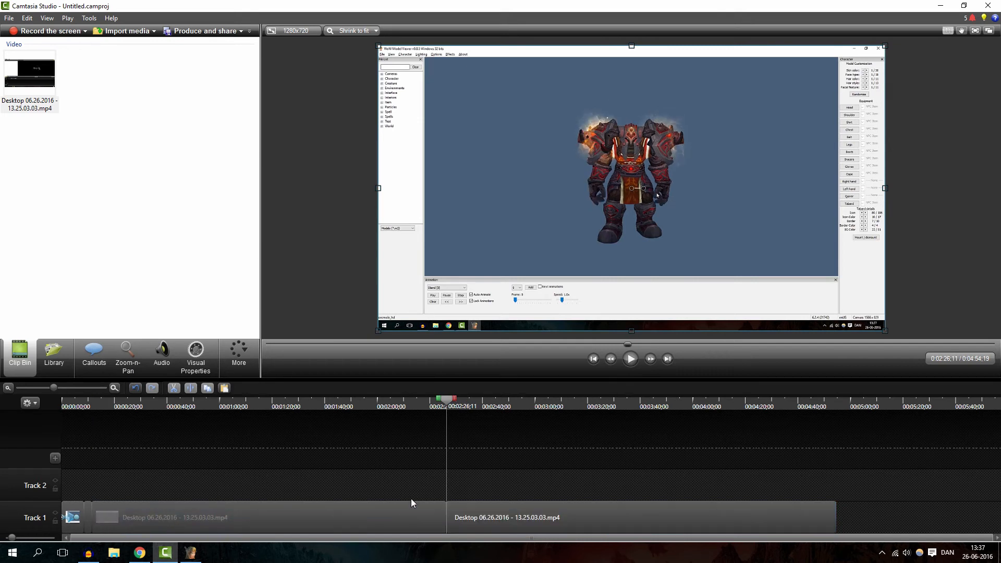
Place the new Model Viewer recording on Track 1 and trim it to the orc turning and walking
{"action": "left_click", "coordinate": [629, 358]}
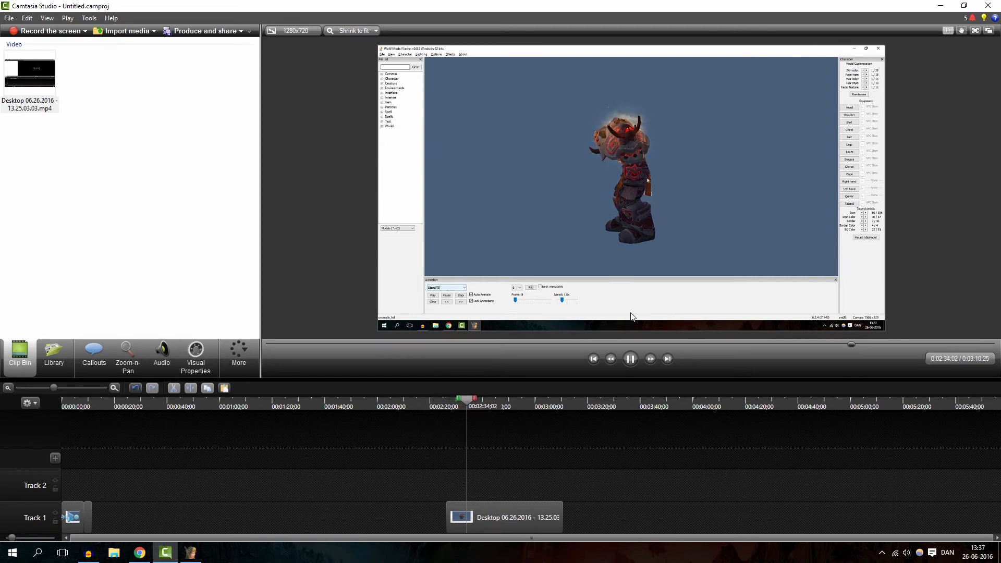
{"action": "left_click", "coordinate": [463, 287]}
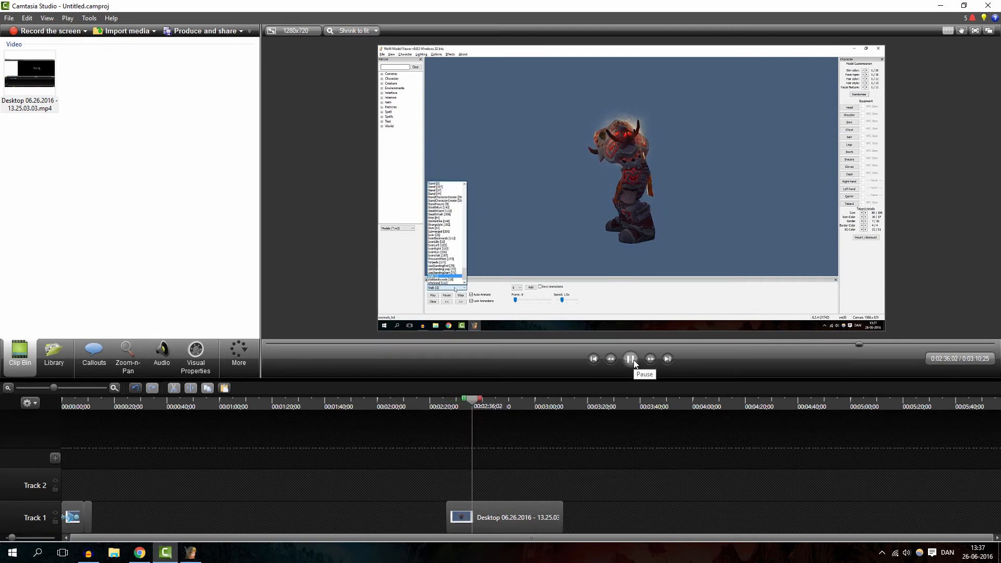
{"action": "left_click", "coordinate": [630, 358]}
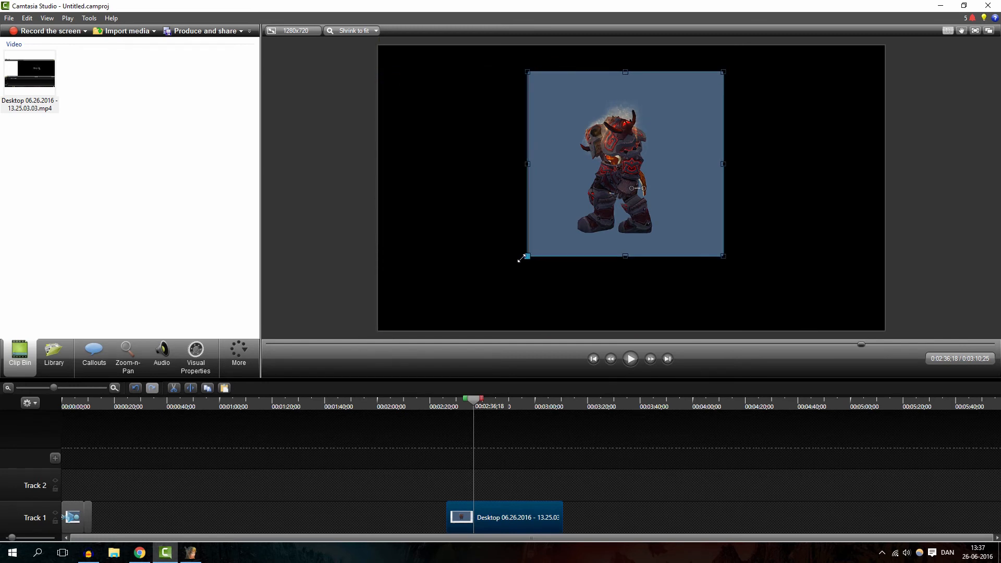
Crop around the orc and remove the blue backdrop colour in Visual Properties
{"action": "left_click", "coordinate": [629, 358]}
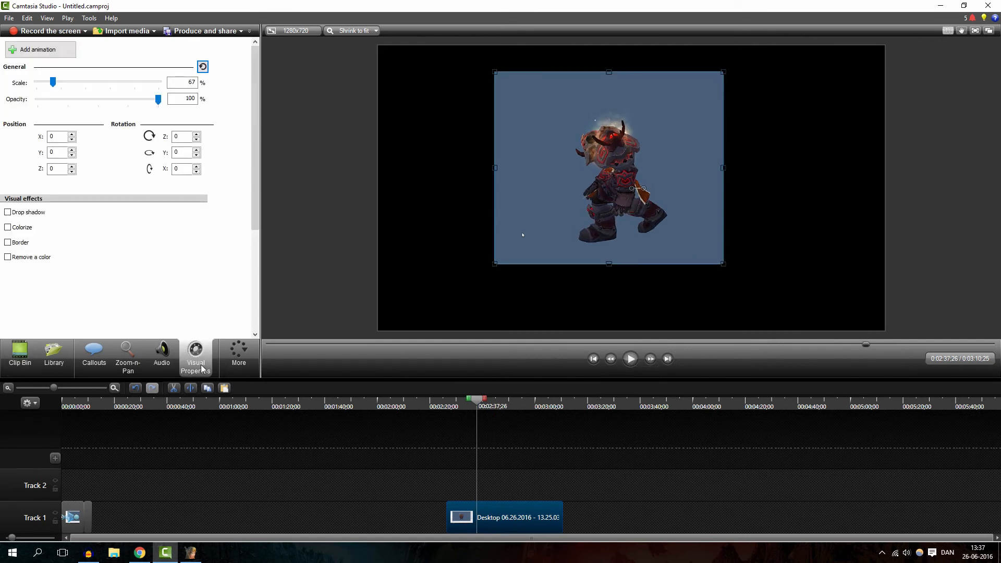
{"action": "left_click", "coordinate": [7, 256]}
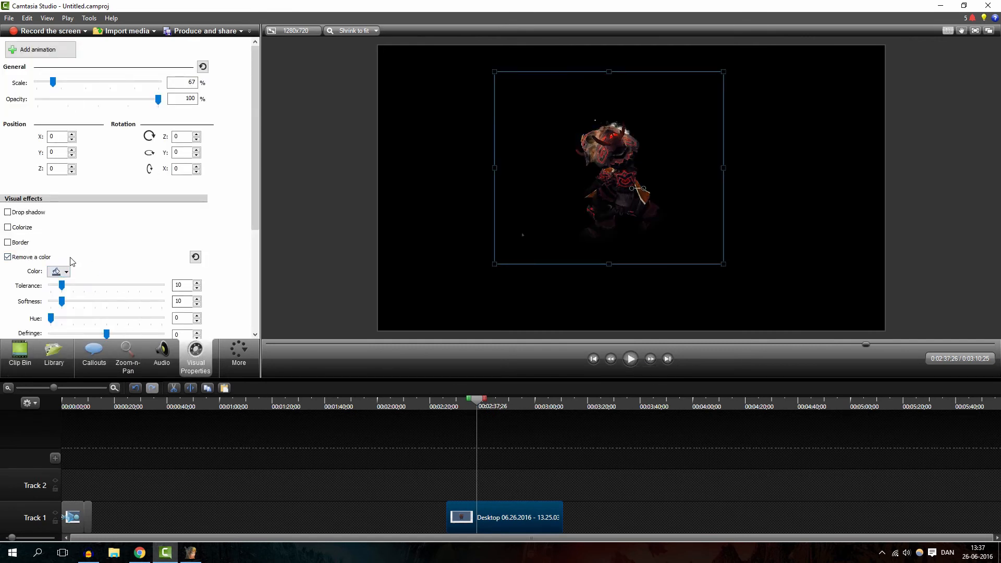
{"action": "left_click", "coordinate": [19, 358]}
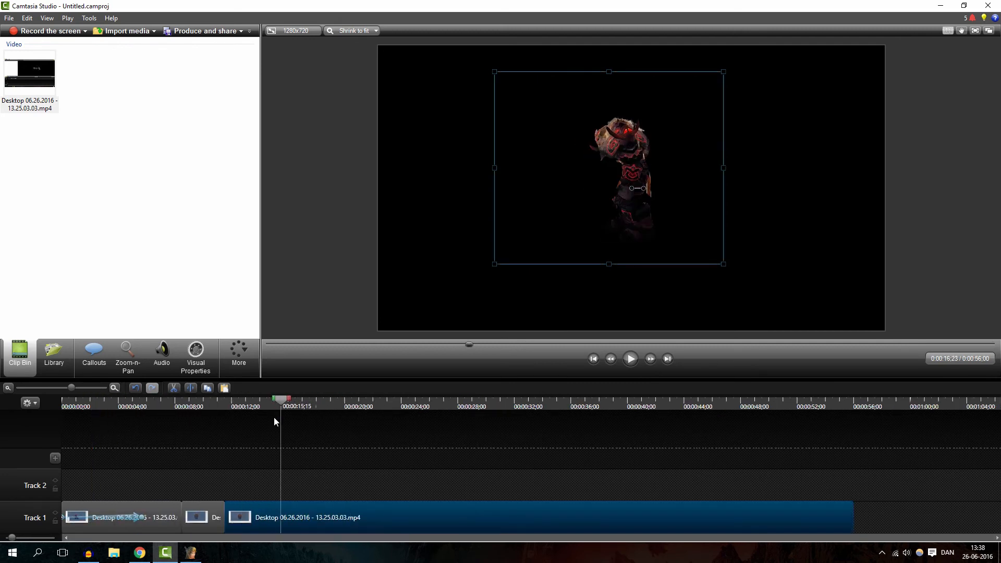
Move the walking clip after the earlier clips and split it around 13 seconds
{"action": "left_click", "coordinate": [629, 358]}
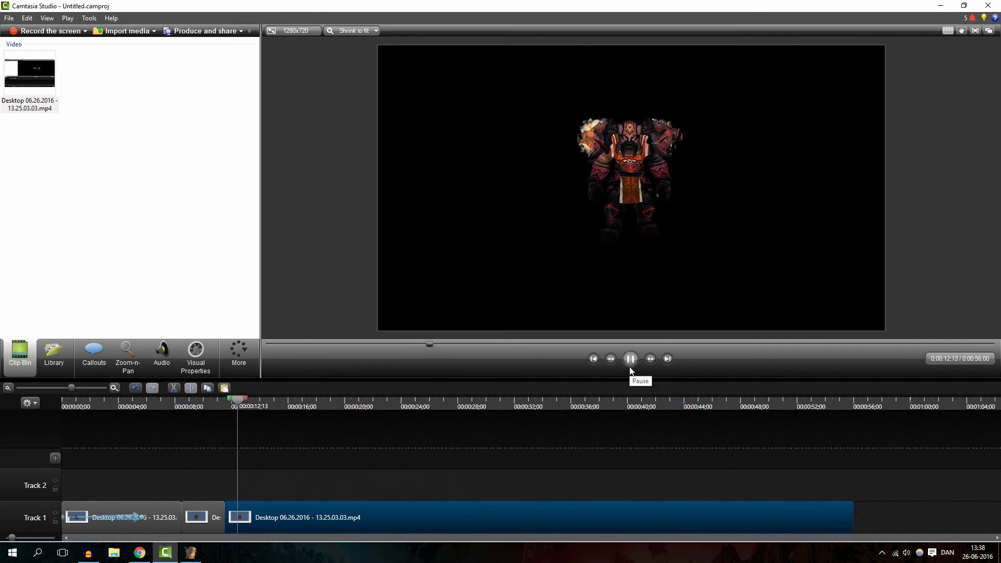
{"action": "left_click", "coordinate": [629, 358]}
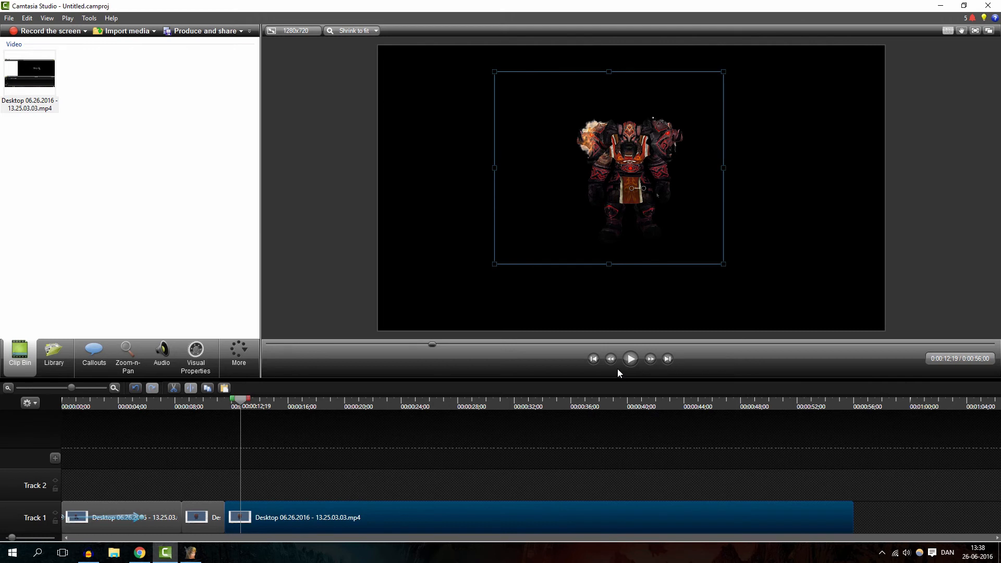
{"action": "left_click", "coordinate": [629, 358]}
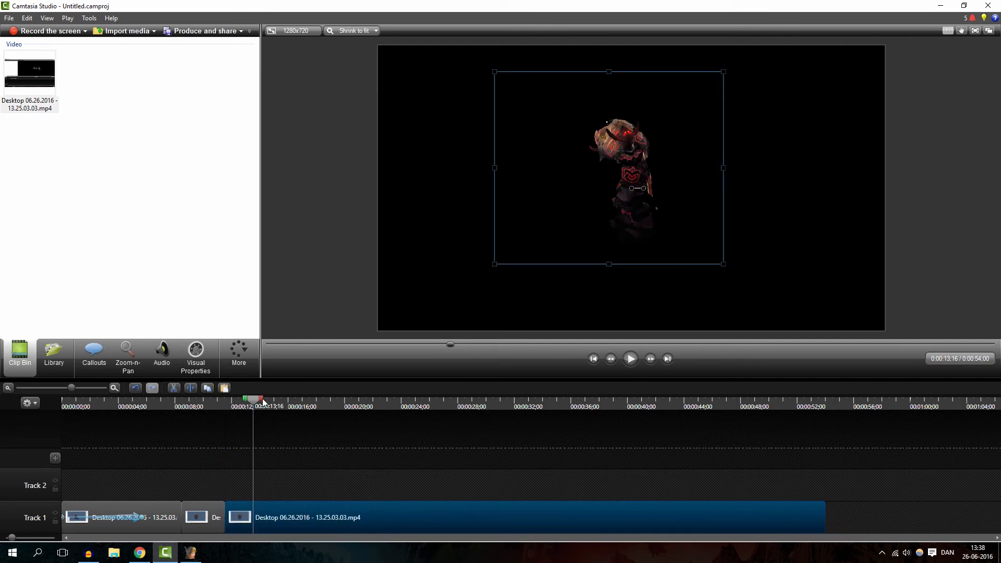
{"action": "left_click", "coordinate": [629, 358]}
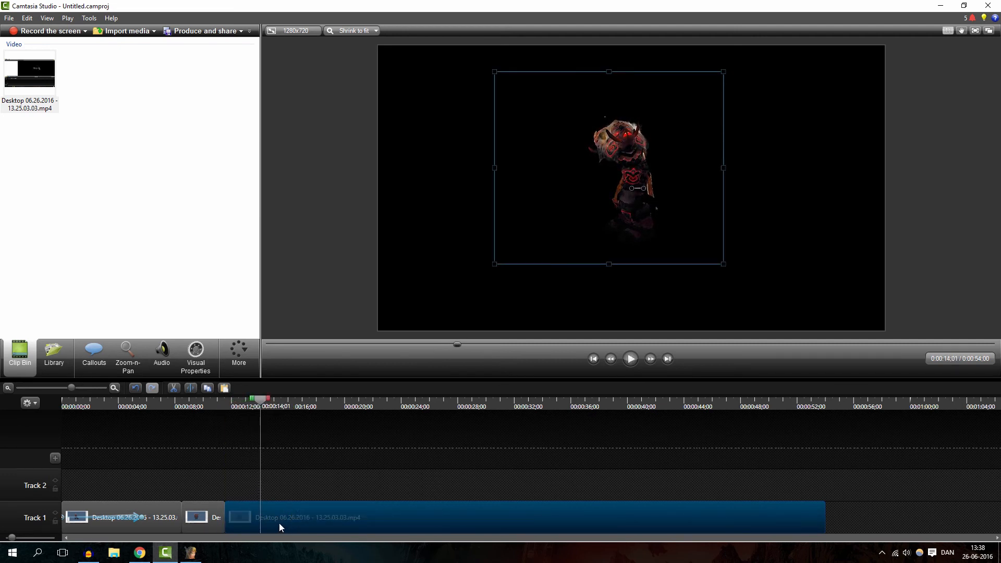
{"action": "left_click", "coordinate": [629, 359]}
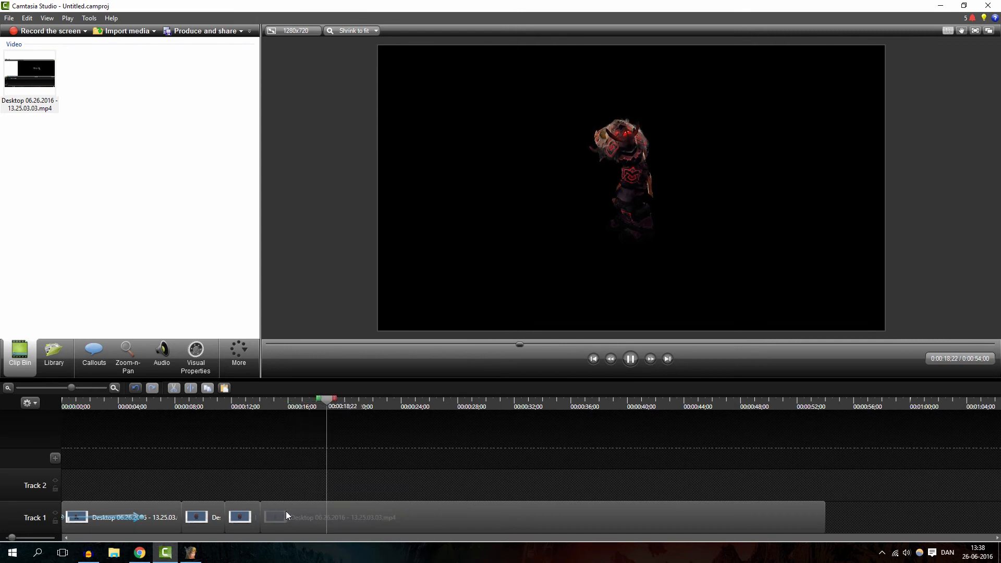
{"action": "left_click", "coordinate": [628, 358]}
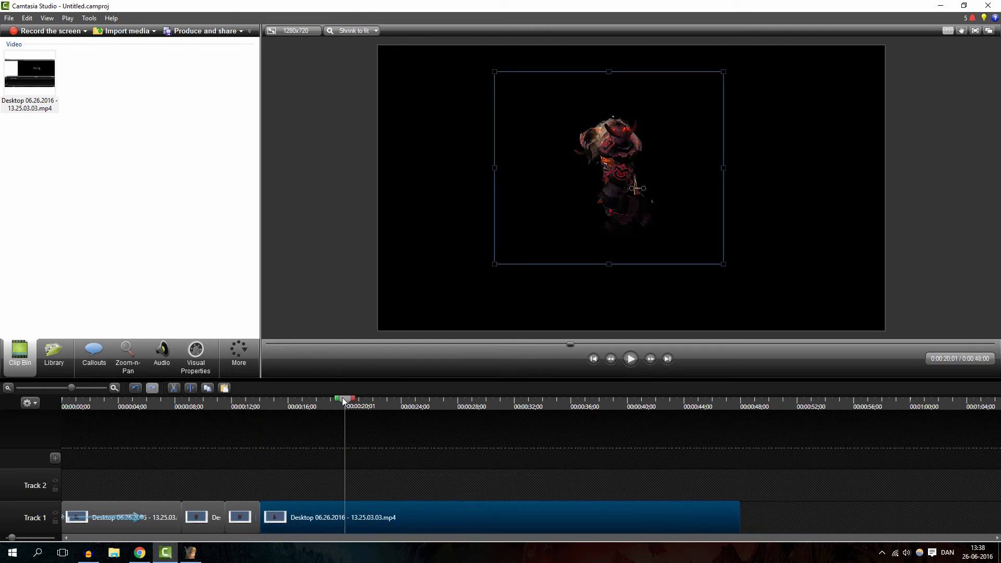
Animate the orc walking off the left edge, then shorten the last clip's end
{"action": "left_click", "coordinate": [194, 355]}
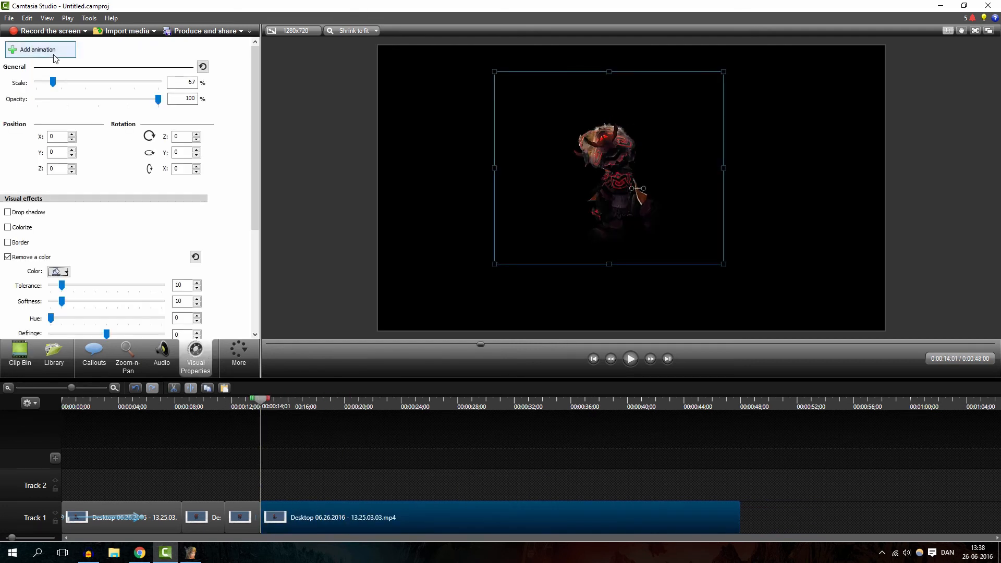
{"action": "mouse_move", "coordinate": [265, 520]}
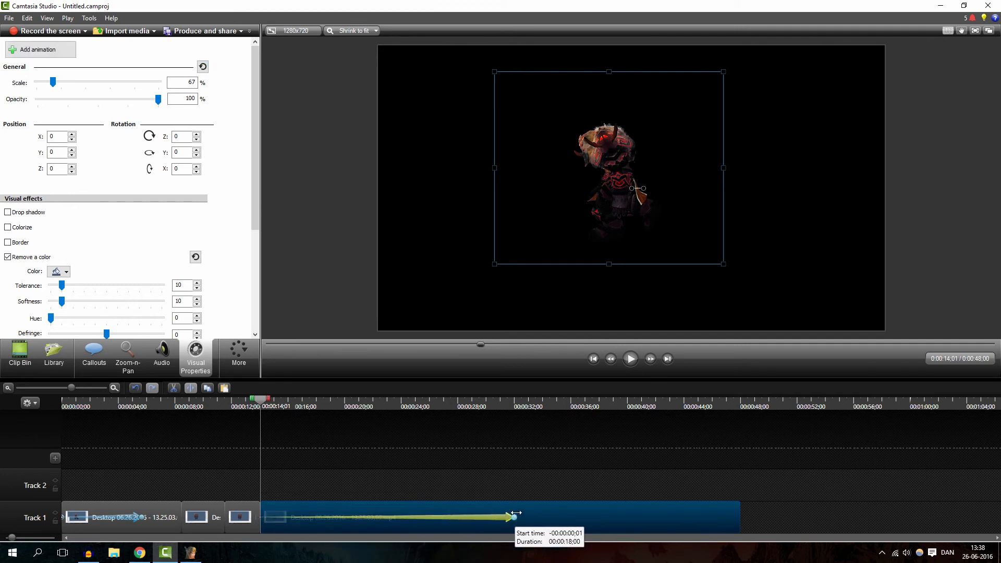
{"action": "left_click_drag", "start_coordinate": [514, 512], "coordinate": [431, 517]}
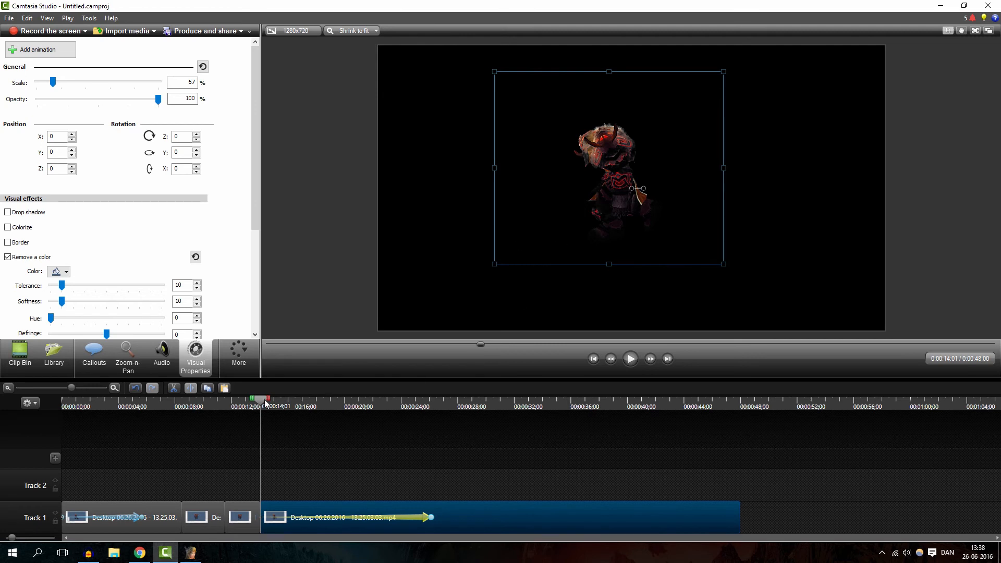
{"action": "left_click", "coordinate": [431, 399]}
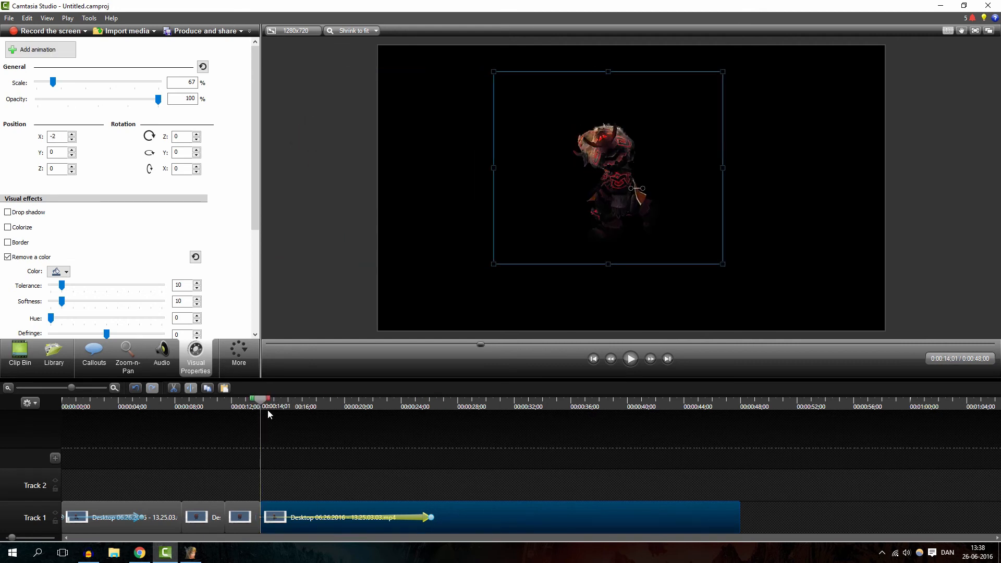
{"action": "left_click", "coordinate": [629, 359]}
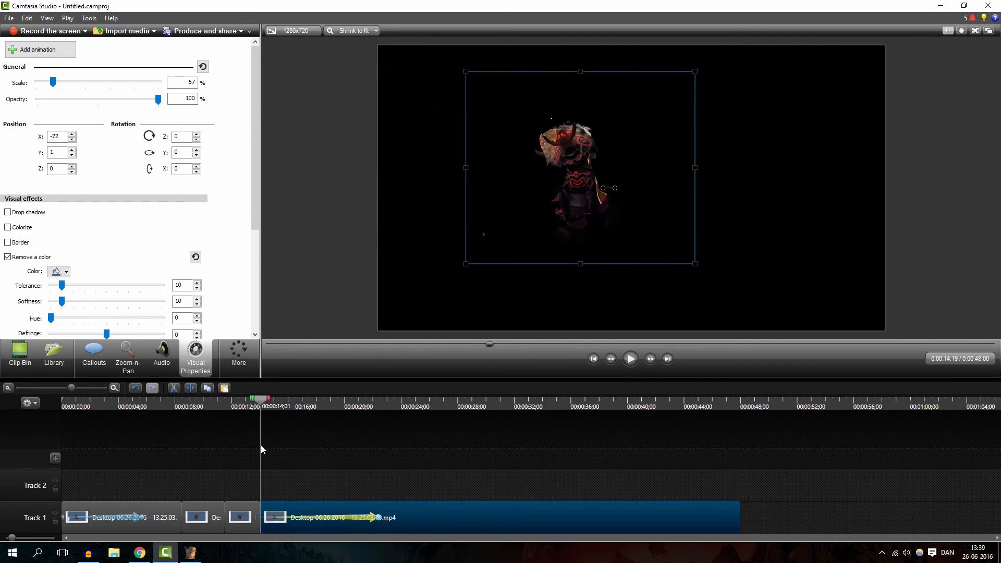
{"action": "left_click", "coordinate": [629, 358]}
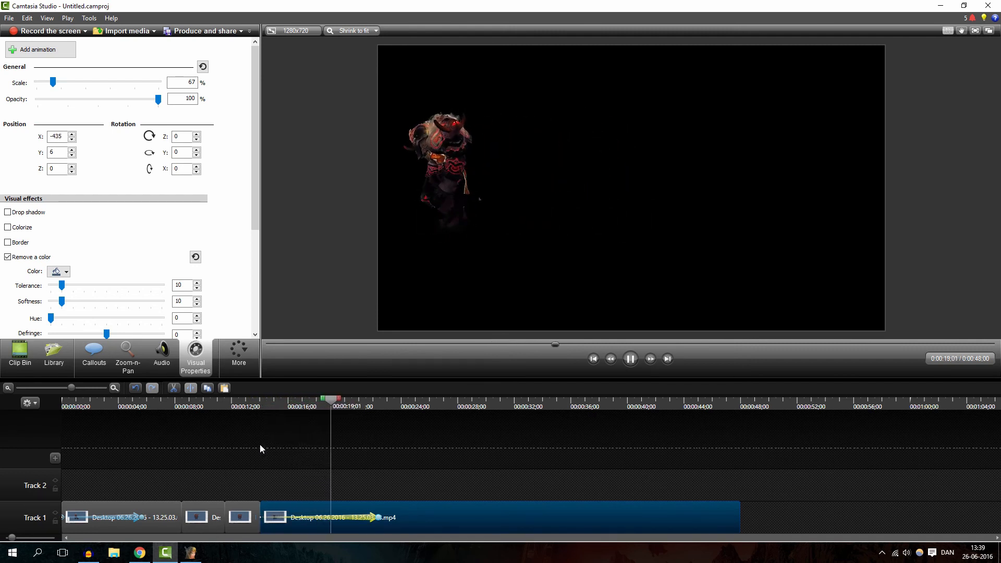
{"action": "left_click_drag", "start_coordinate": [372, 517], "coordinate": [350, 518]}
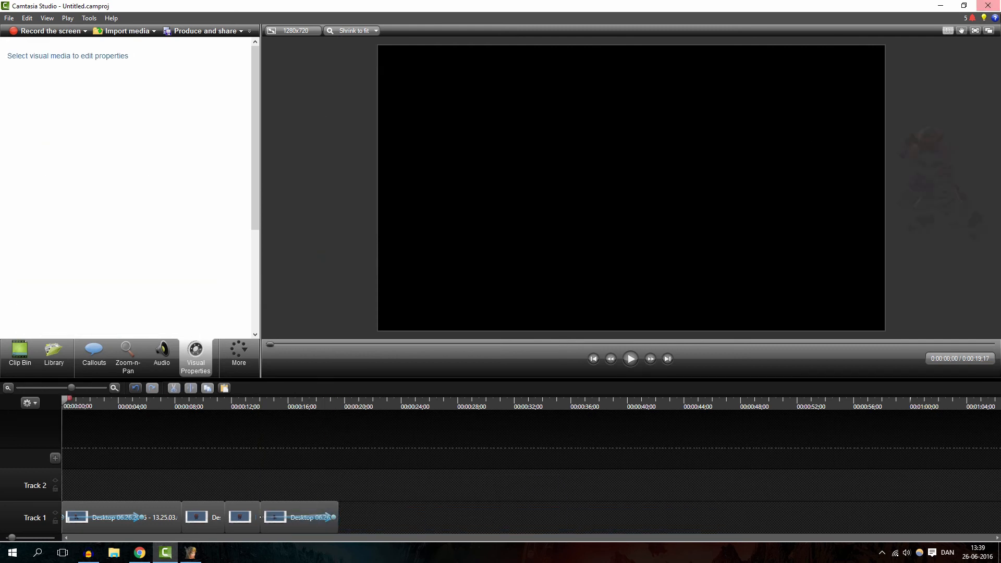
Mark the whole 13-second project span on the timeline ruler
{"action": "left_click", "coordinate": [629, 359]}
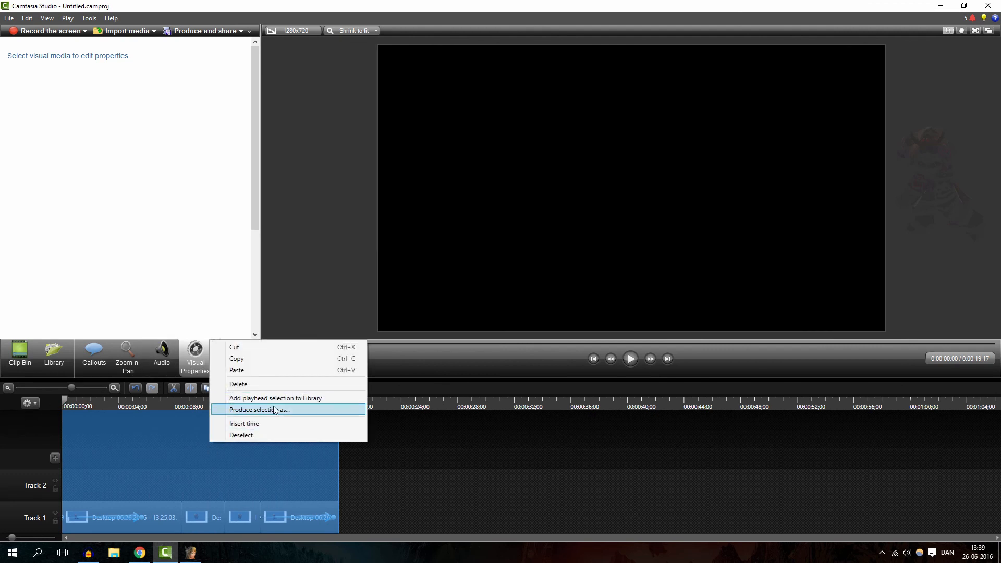
{"action": "mouse_move", "coordinate": [279, 414]}
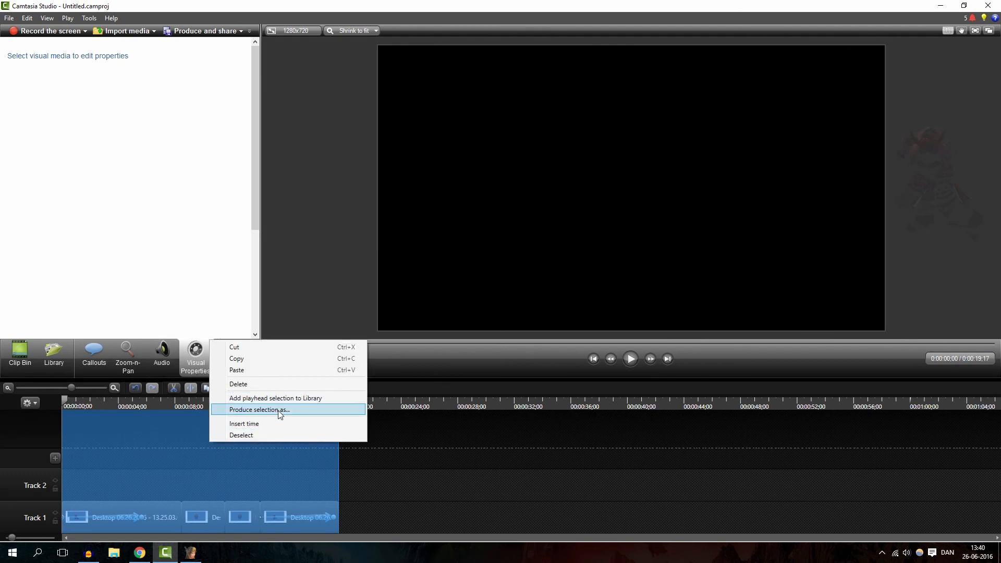
{"action": "mouse_move", "coordinate": [275, 398]}
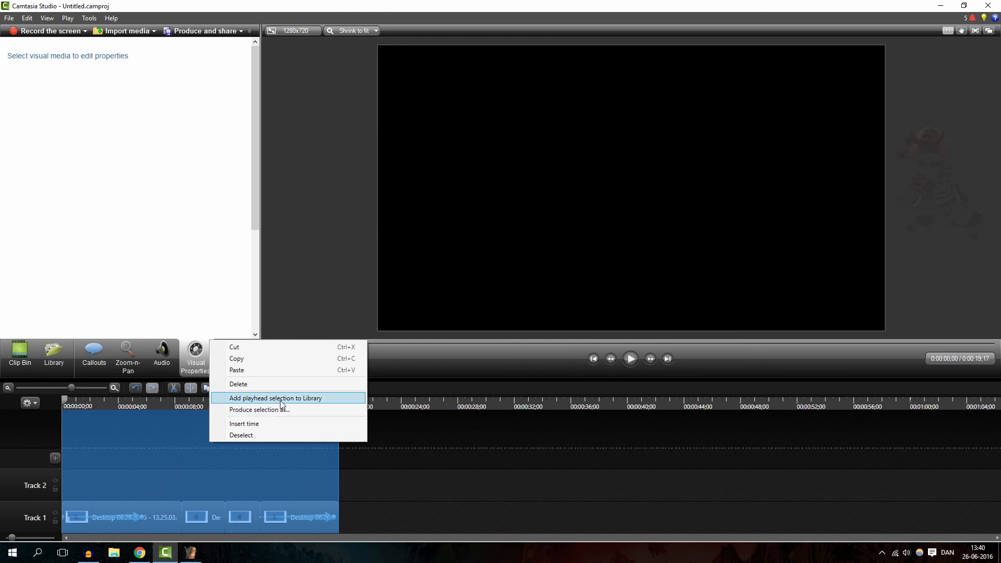
Add the selected span to the Library as a group clip, accepting the large-asset warning
{"action": "left_click", "coordinate": [276, 397]}
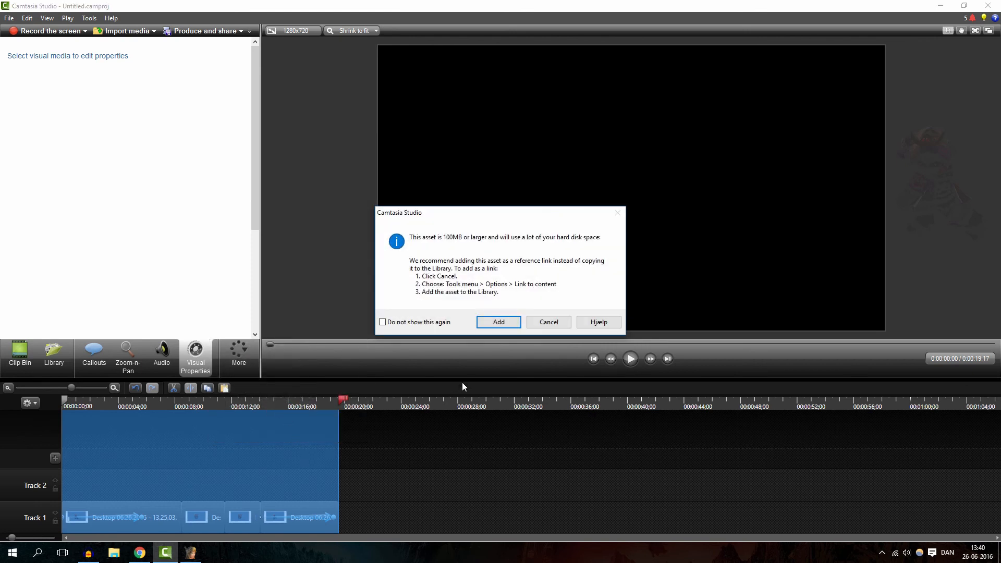
{"action": "left_click", "coordinate": [498, 322]}
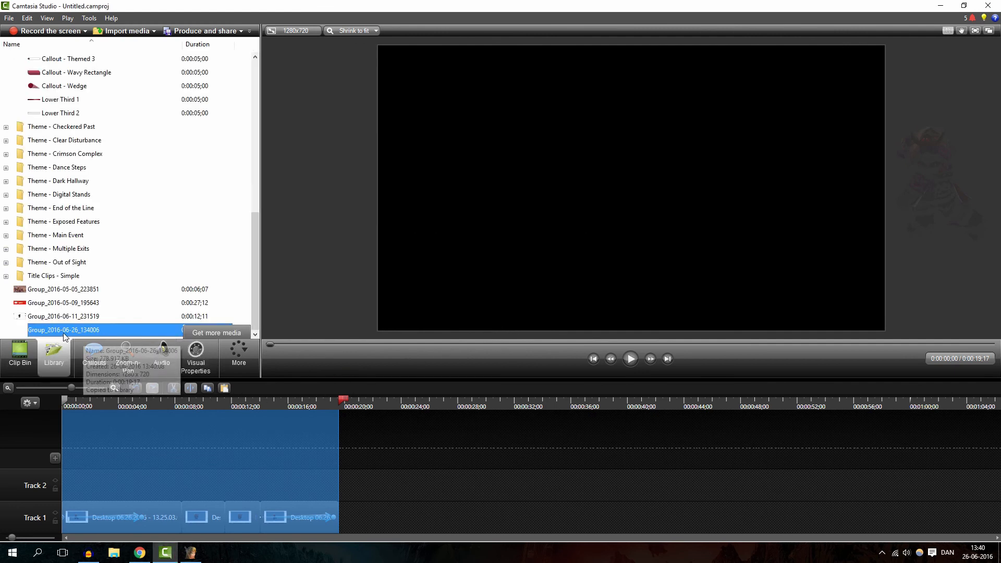
{"action": "left_click", "coordinate": [19, 363]}
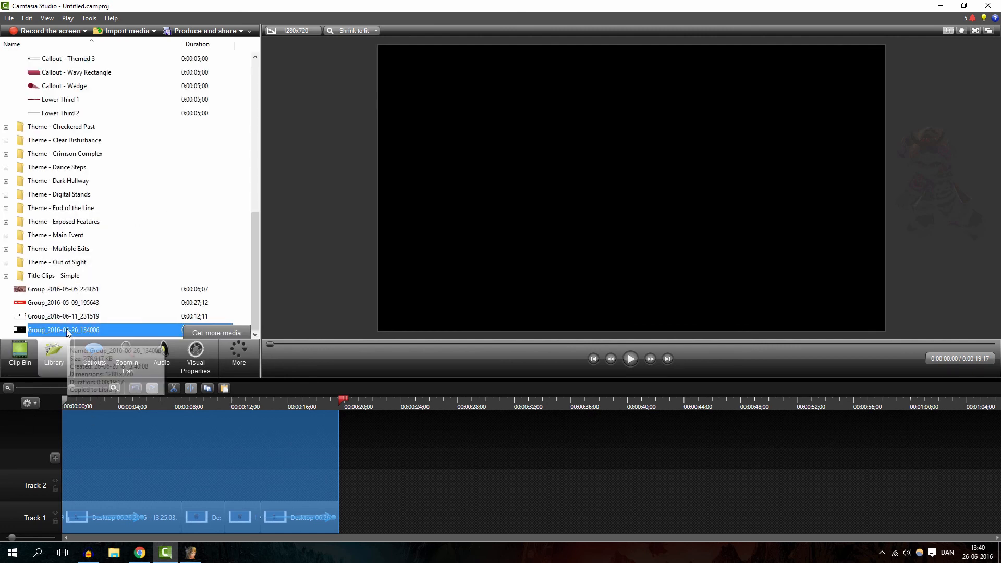
{"action": "mouse_move", "coordinate": [284, 497]}
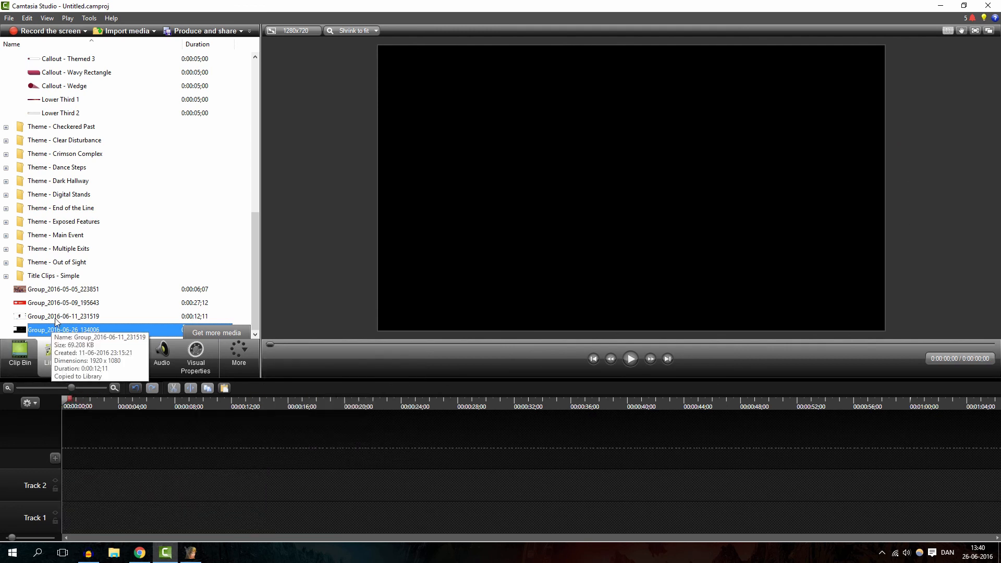
Rename the Library group to Animation, add it to the timeline at the playhead, and play it
{"action": "right_click", "coordinate": [63, 329]}
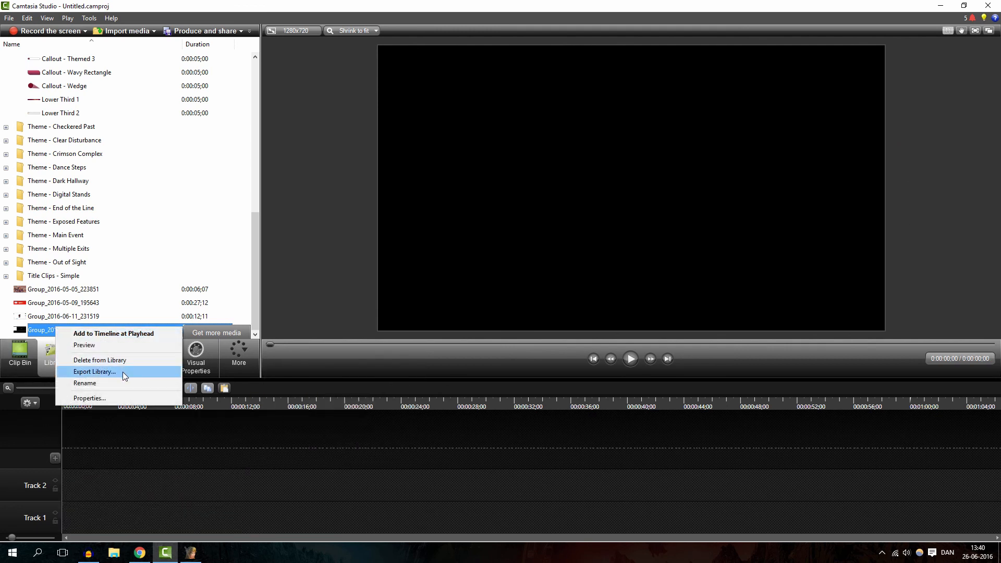
{"action": "left_click", "coordinate": [85, 383]}
{"action": "type", "text": "Animation"}
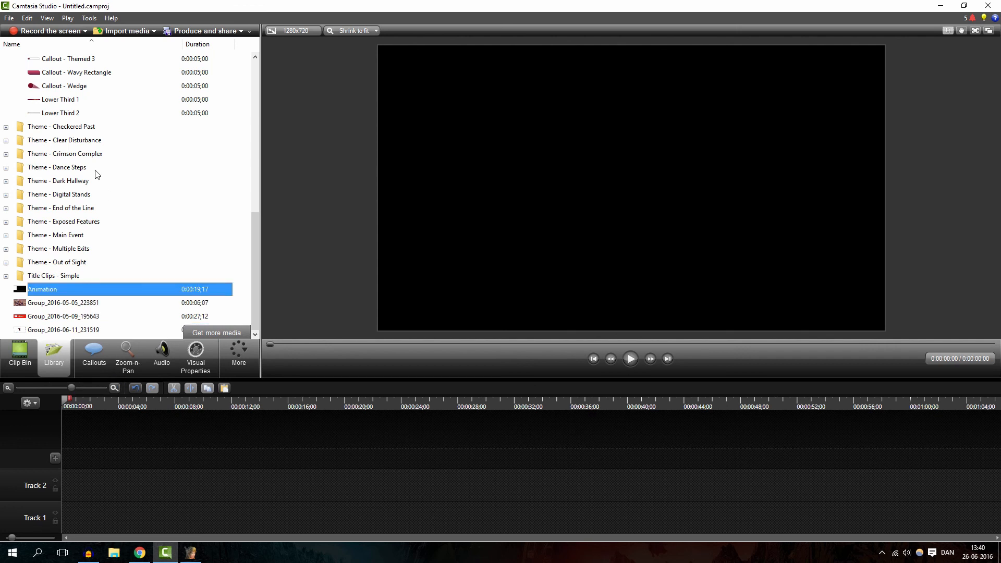
{"action": "right_click", "coordinate": [42, 289]}
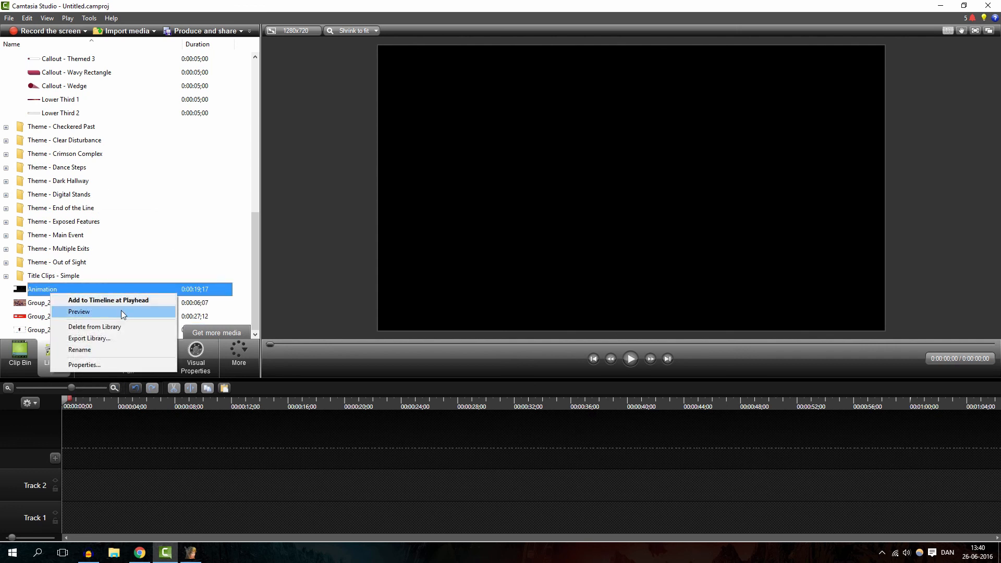
{"action": "mouse_move", "coordinate": [108, 300]}
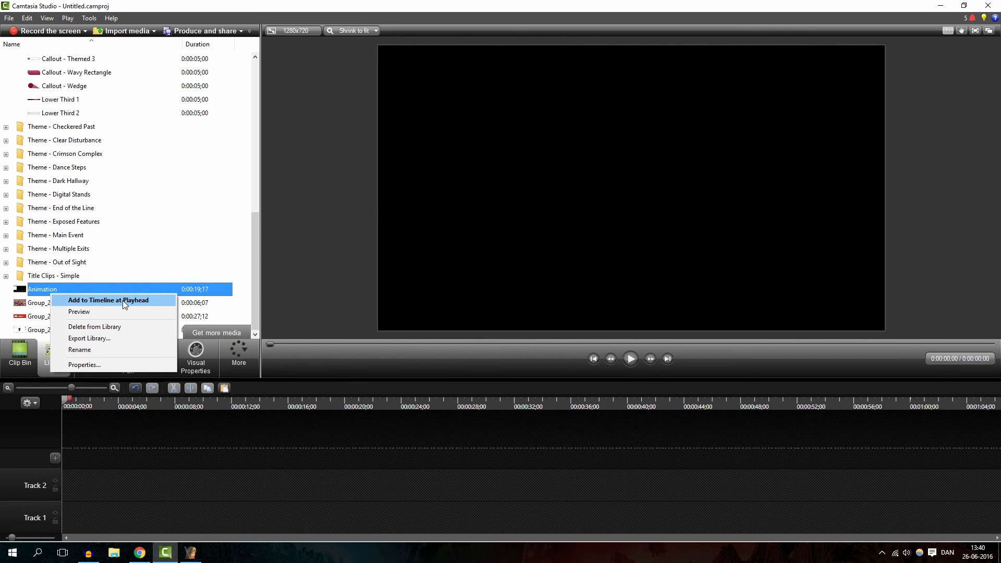
{"action": "left_click", "coordinate": [107, 300]}
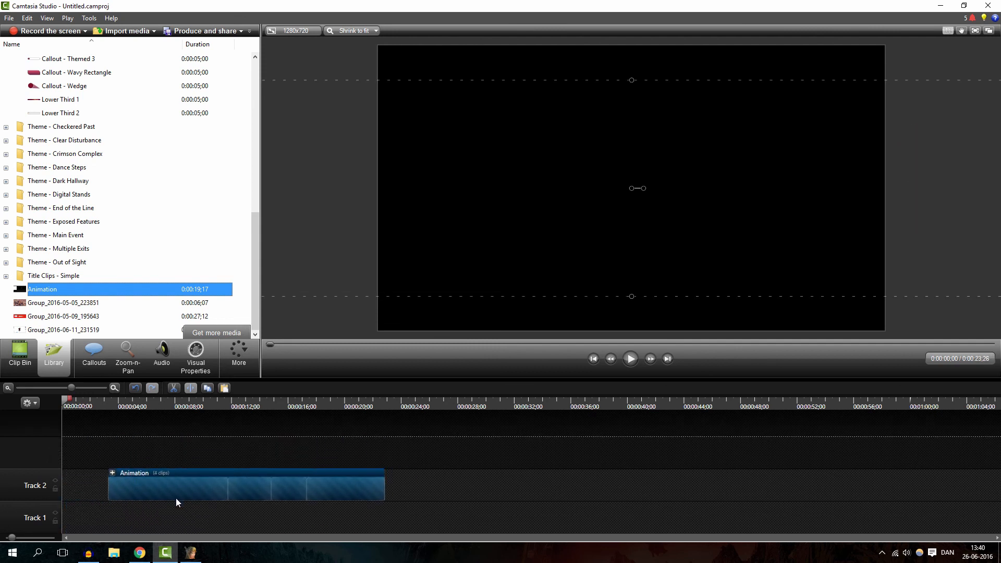
{"action": "left_click", "coordinate": [629, 358]}
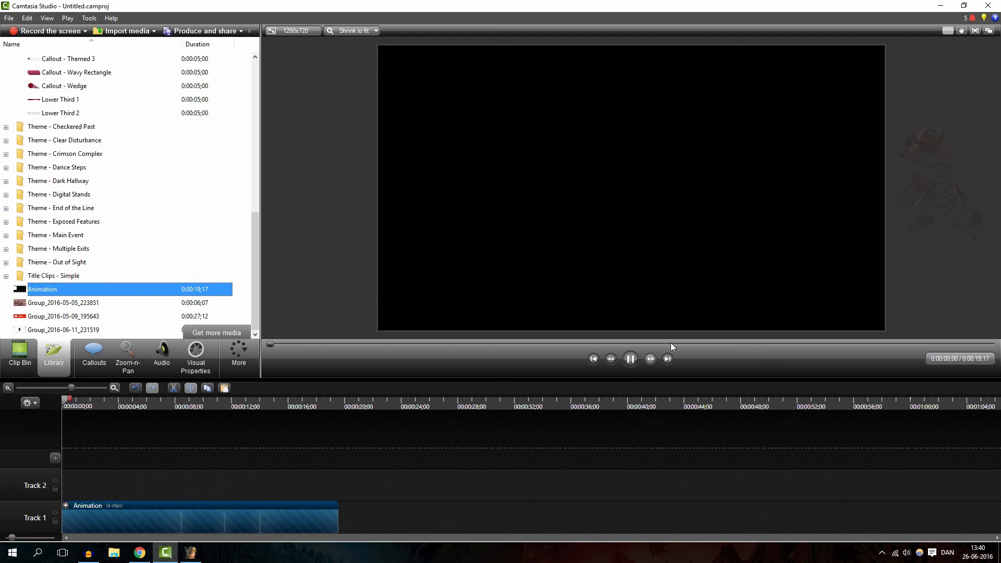
{"action": "left_click", "coordinate": [630, 358]}
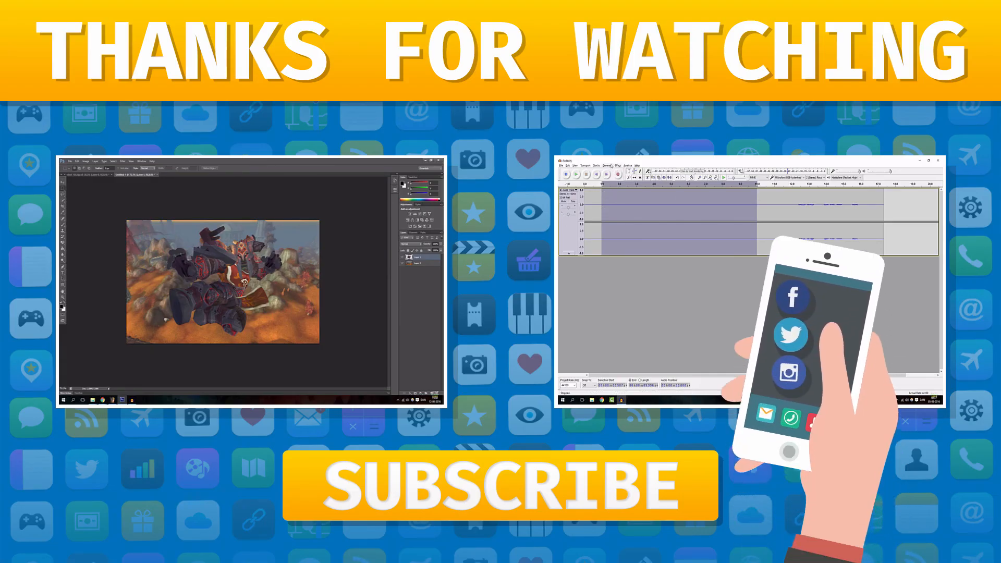
{"action": "left_click", "coordinate": [617, 166]}
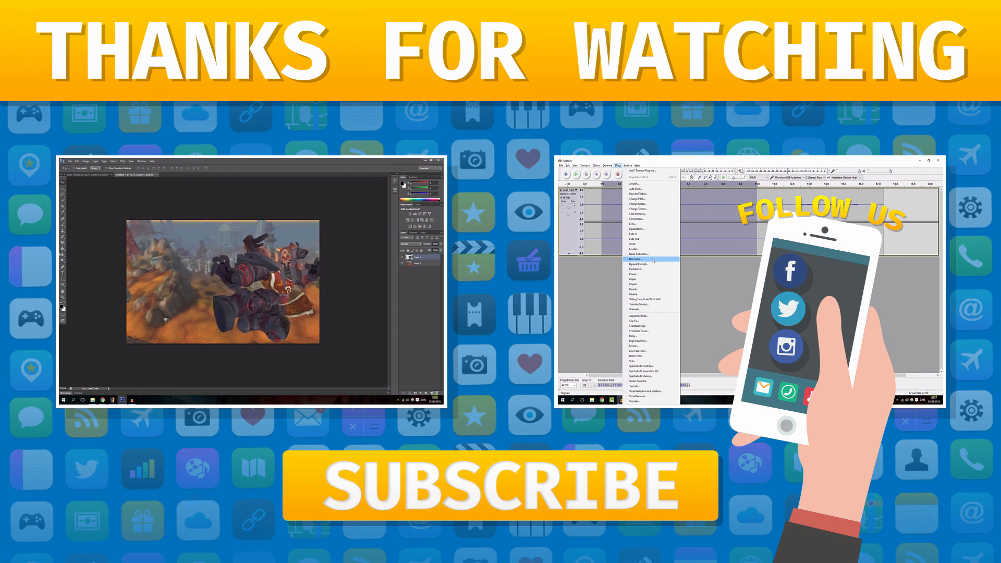
{"action": "left_click", "coordinate": [636, 254]}
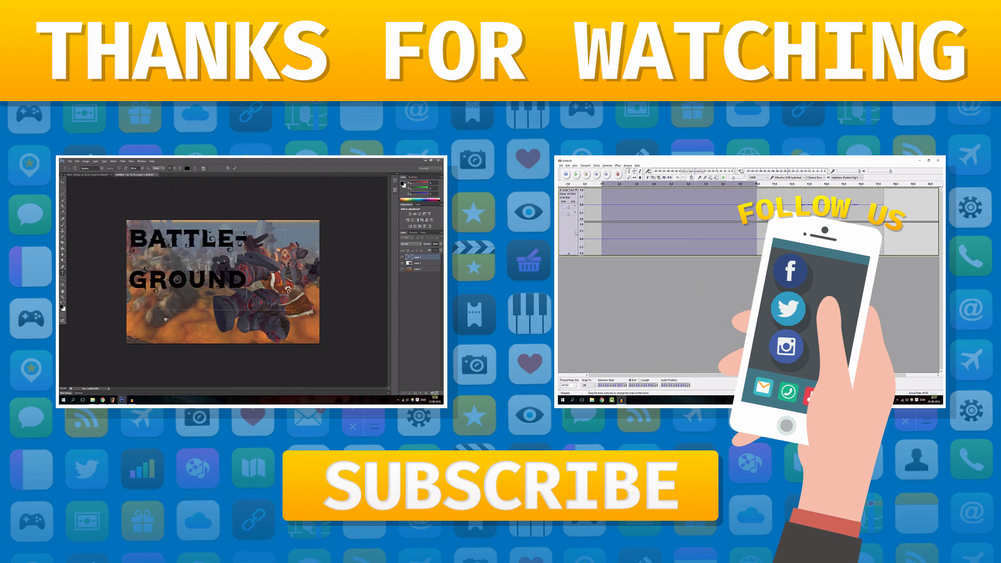
{"action": "left_click", "coordinate": [618, 165]}
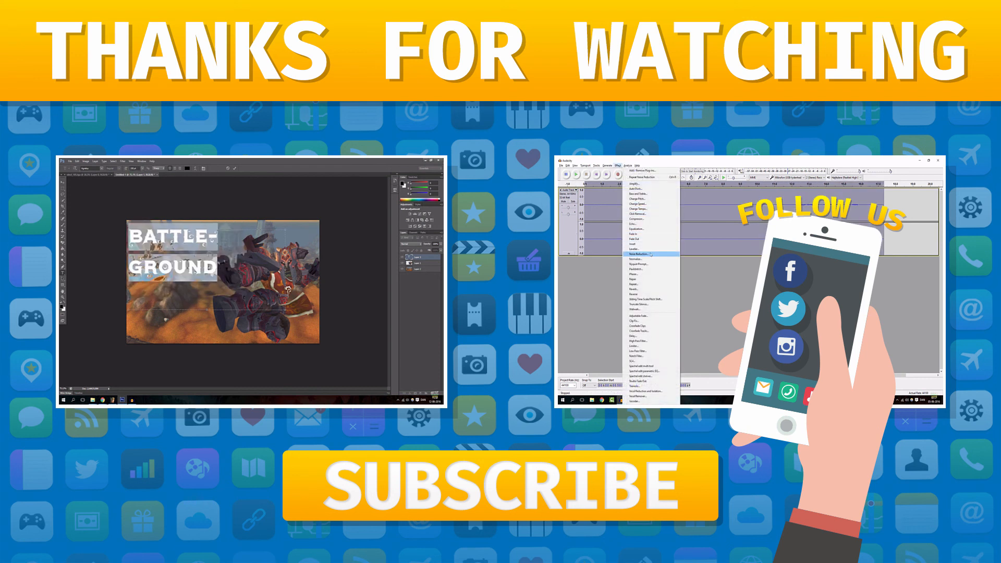
{"action": "left_click", "coordinate": [640, 254]}
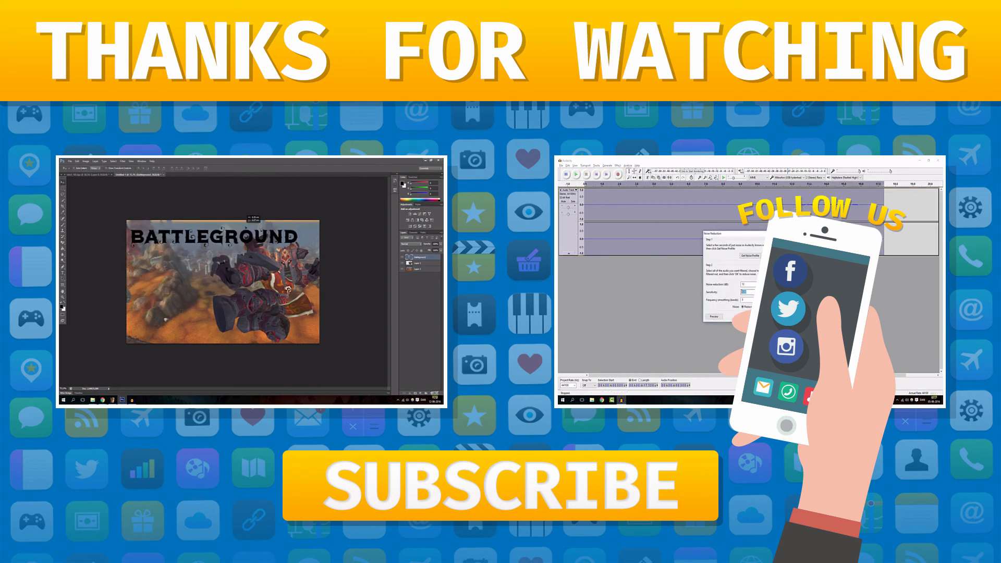